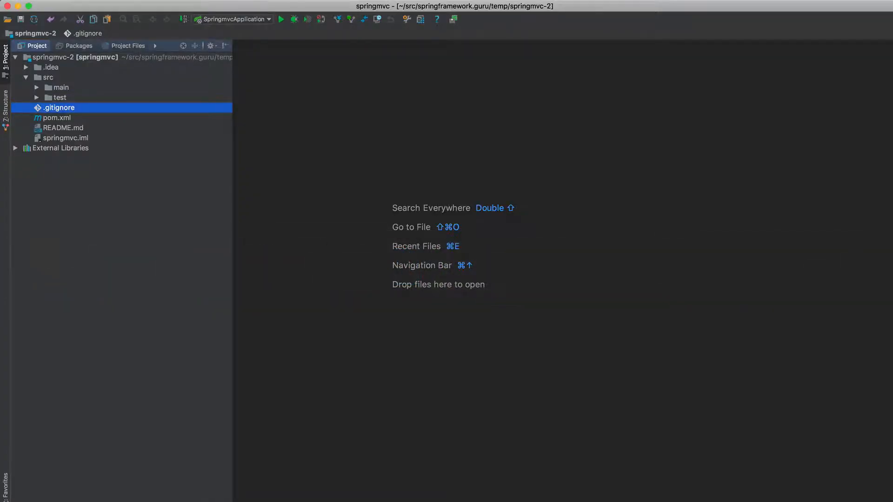
mouse_move(116, 119)
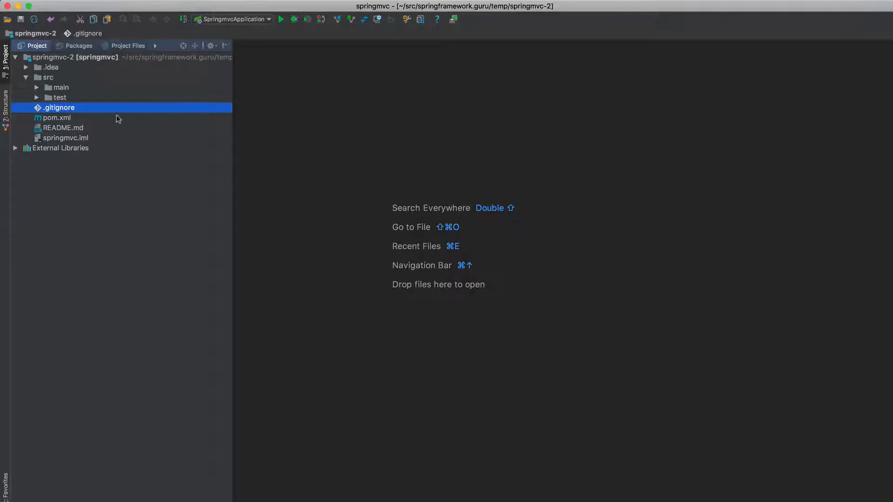
- Open pom.xml and scroll through its Spring Boot dependencies, build plugin and repositories
double_click(56, 117)
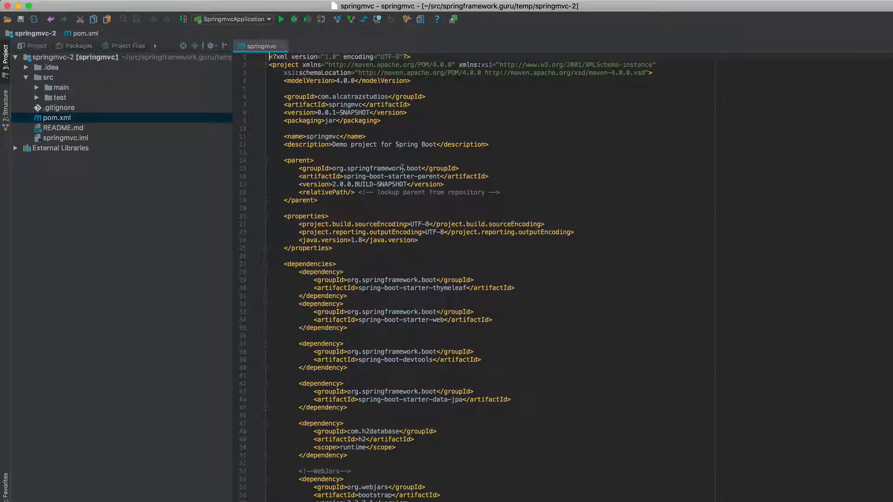
scroll("down", 3)
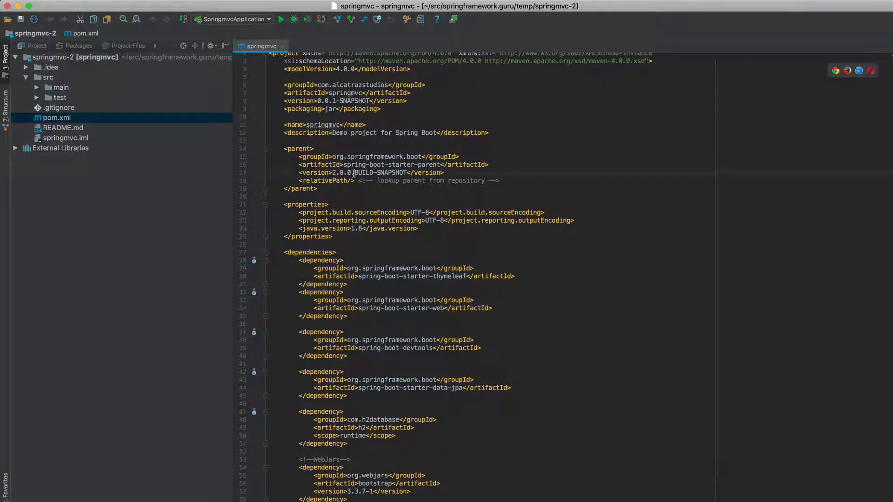
scroll("down", 3)
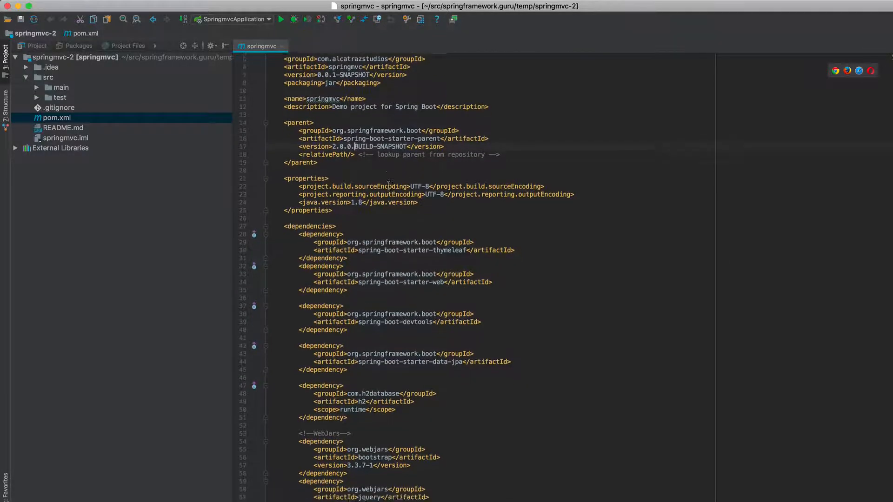
scroll("down", 3)
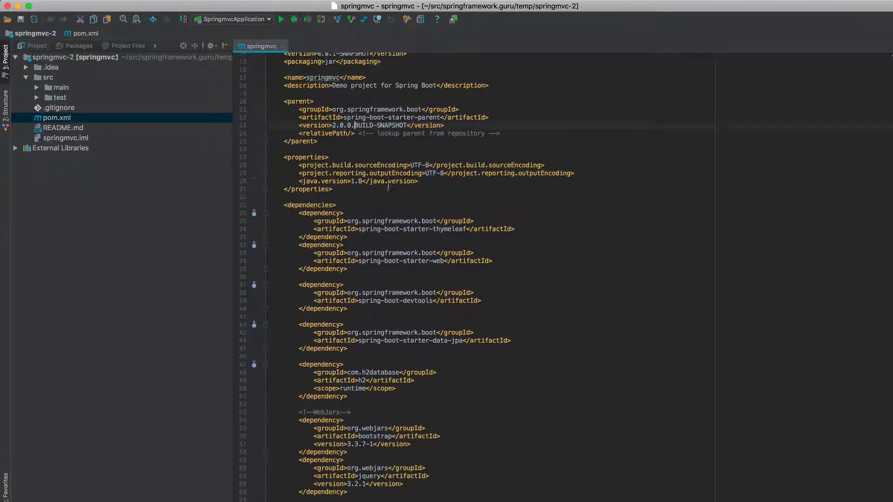
scroll("down", 3)
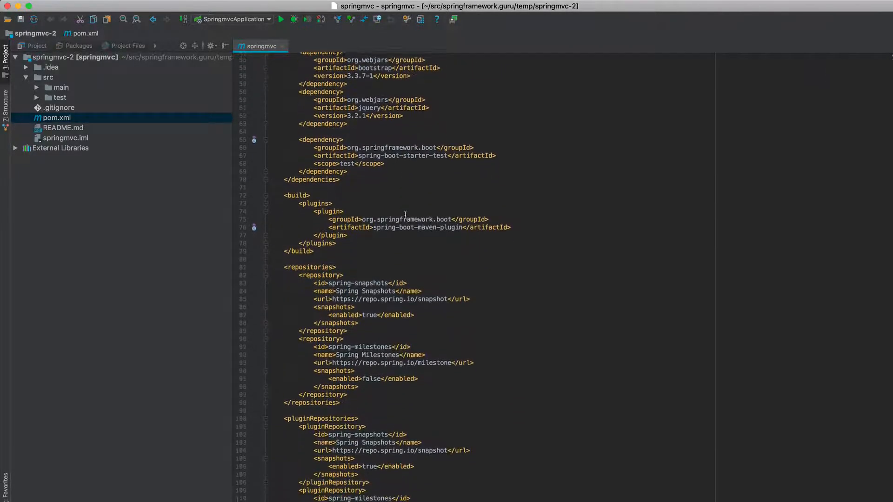
scroll("down", 3)
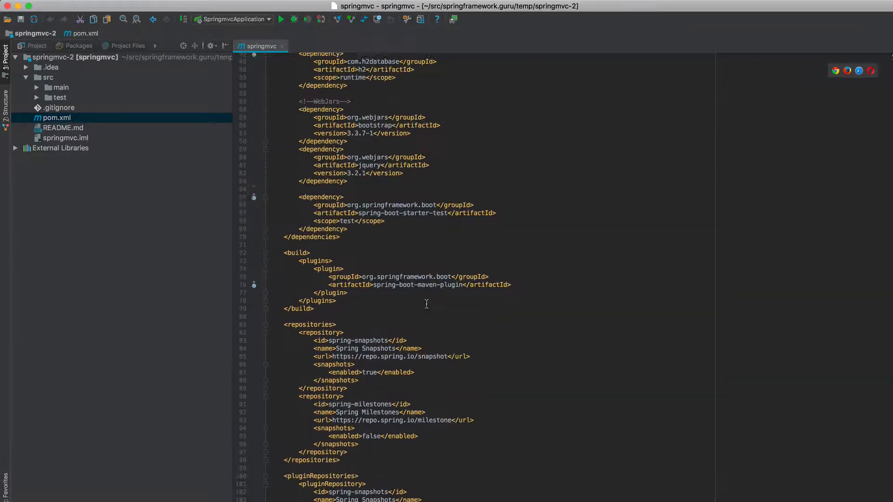
scroll("up", 3)
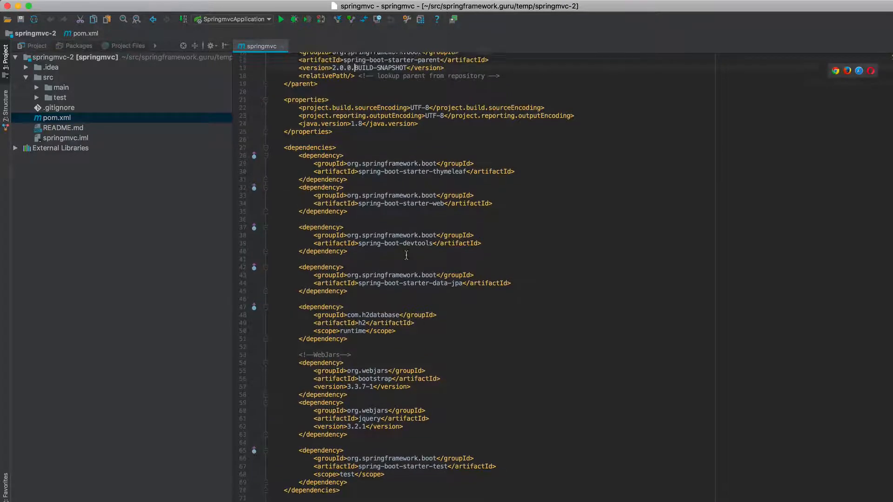
scroll("down", 3)
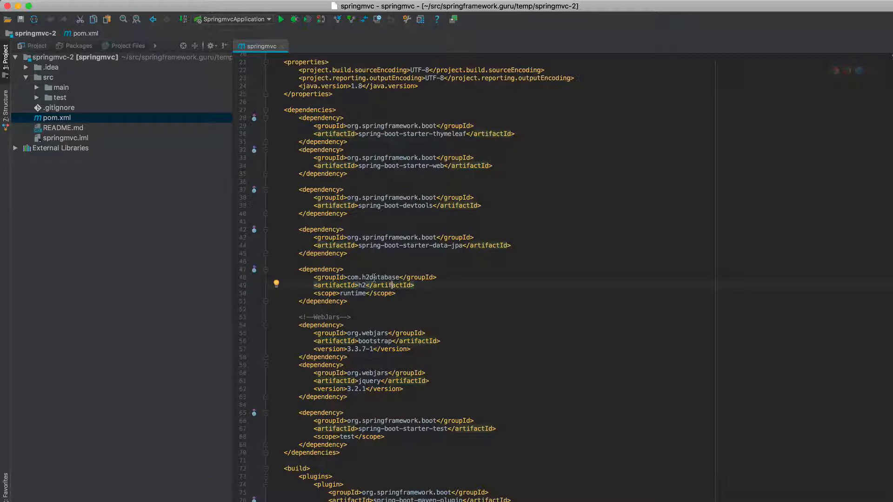
- Build and run SpringmvcApplication, then view the springmvc-2 repository's src folder in the browser
left_click(36, 98)
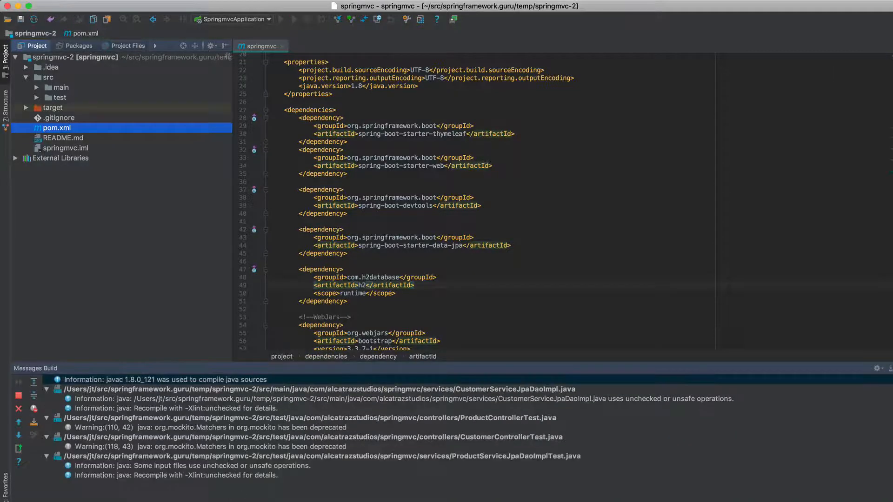
left_click(293, 18)
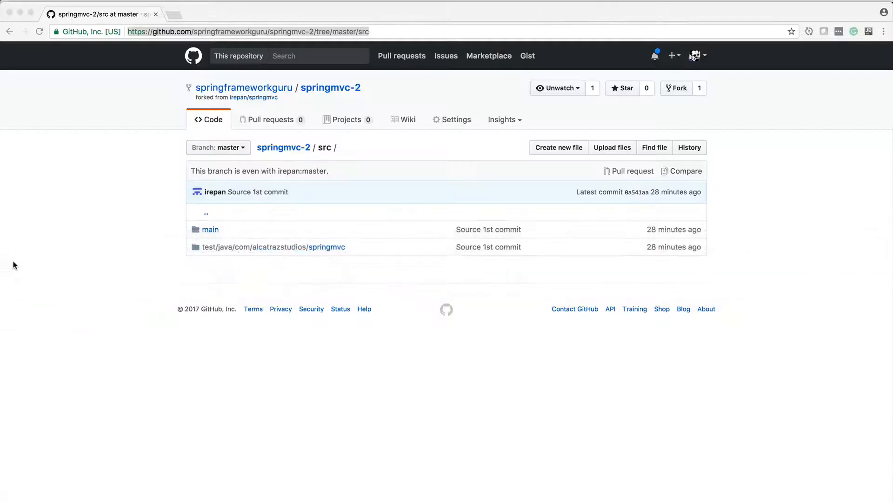
- Load localhost:8080 in Chrome and open the Customer List showing three customers
type("localhost:8080")
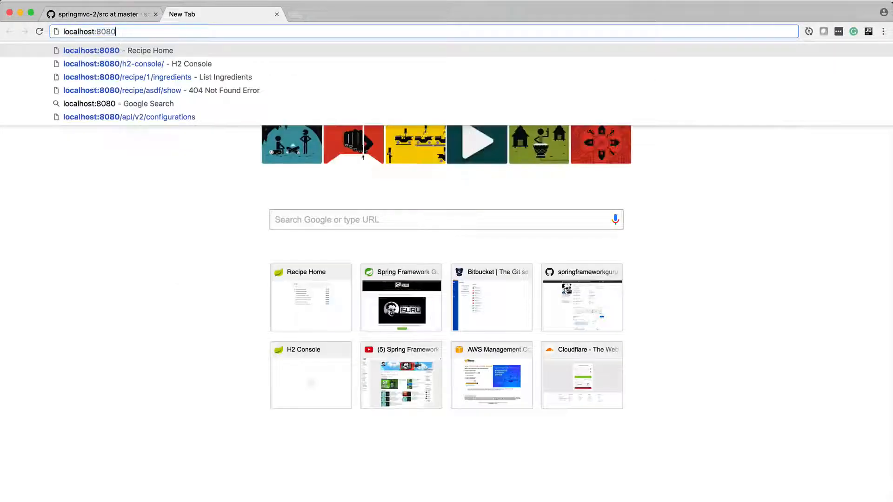
key("Enter")
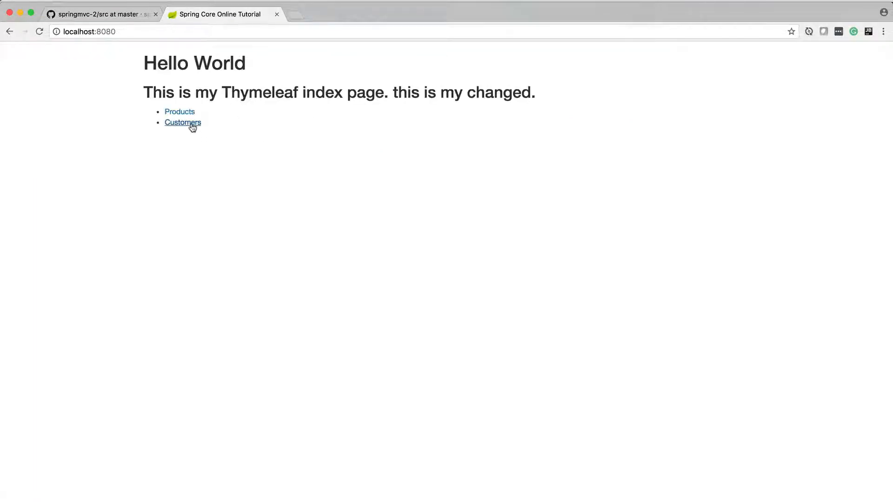
left_click(182, 123)
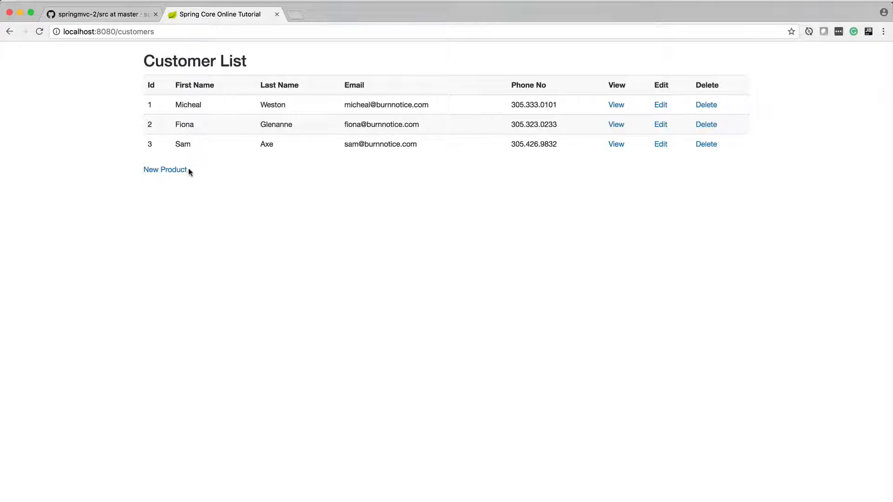
mouse_move(230, 128)
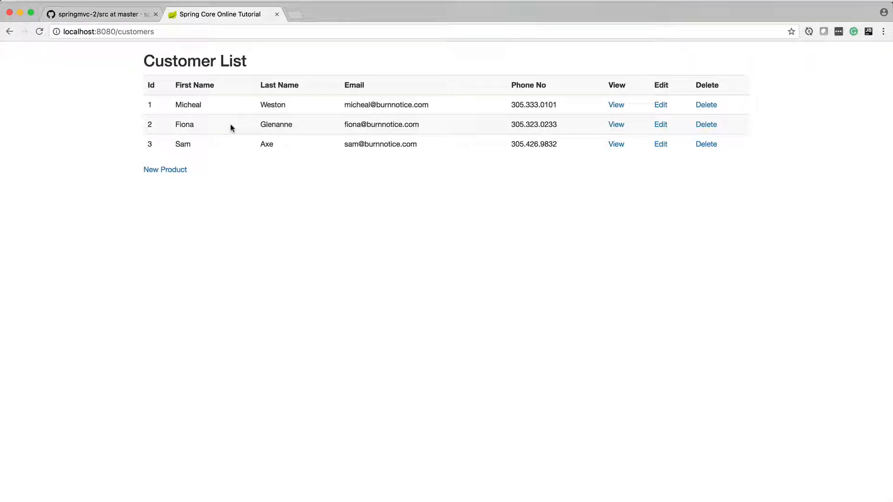
mouse_move(187, 142)
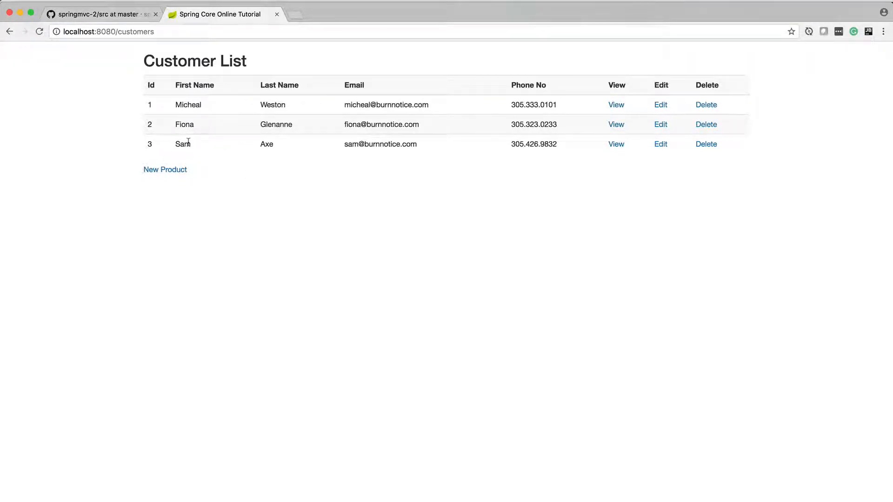
- Edit customer Micheal's last name to Weston2 and submit, retrying while the save hangs
left_click(660, 104)
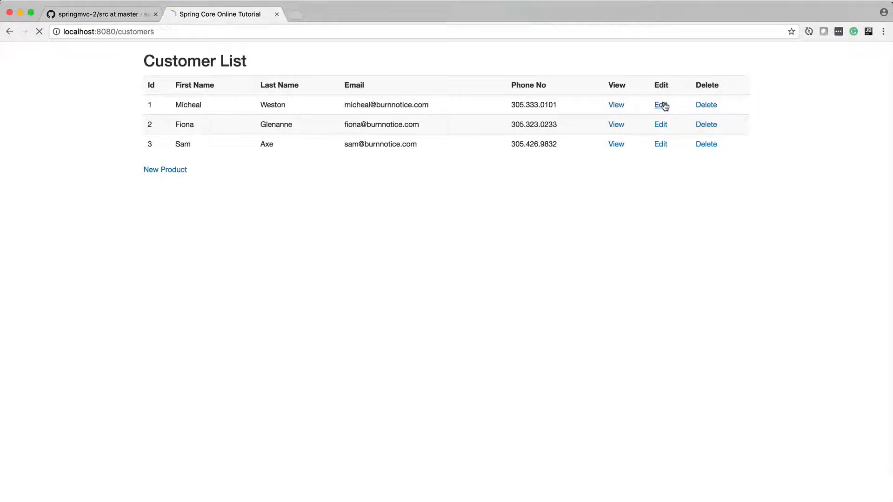
left_click(660, 106)
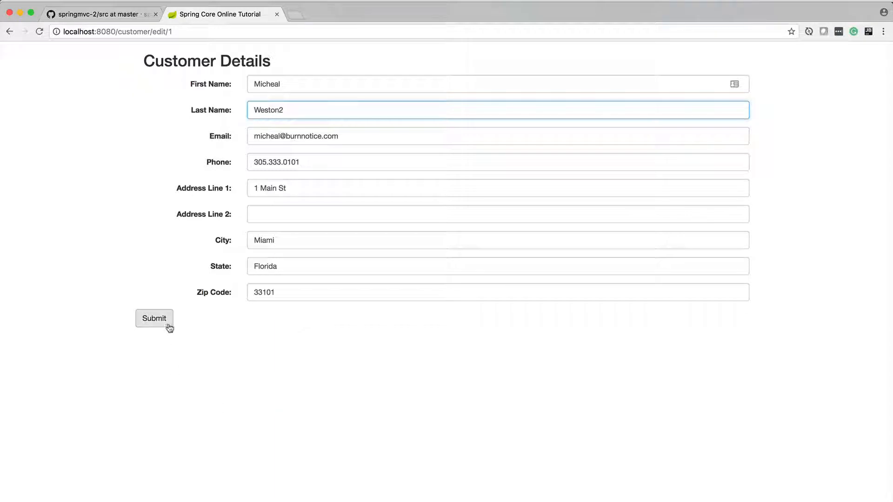
left_click(154, 318)
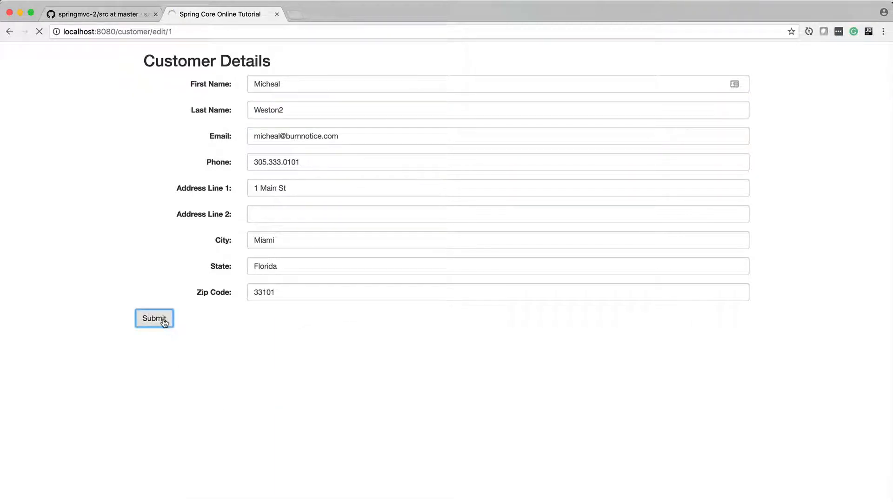
left_click(153, 318)
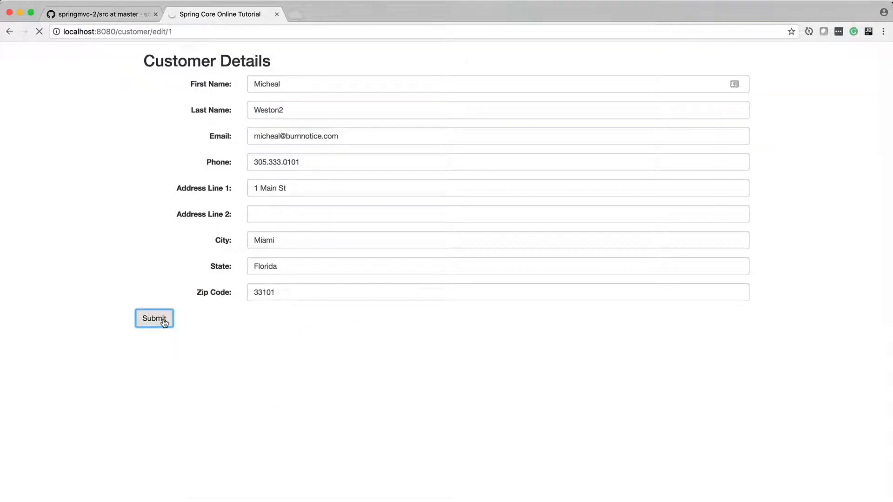
left_click(153, 318)
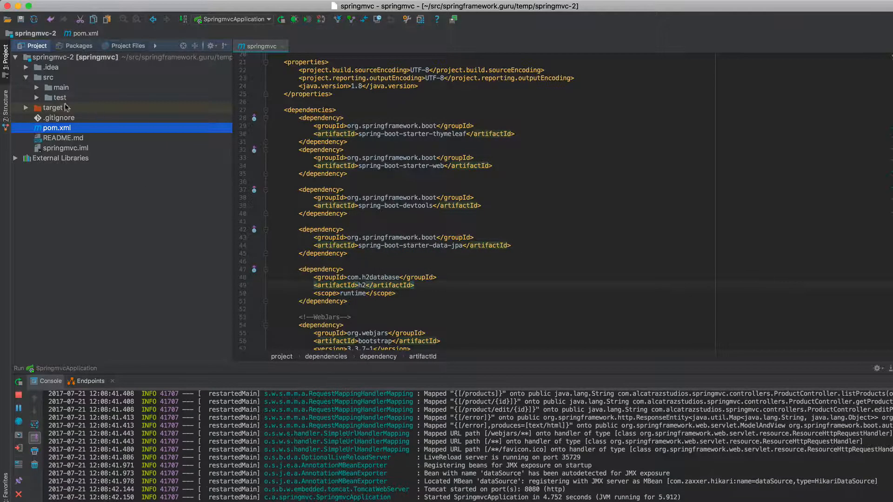
- Expand src/main and its java folder in the Project tool window
left_click(57, 87)
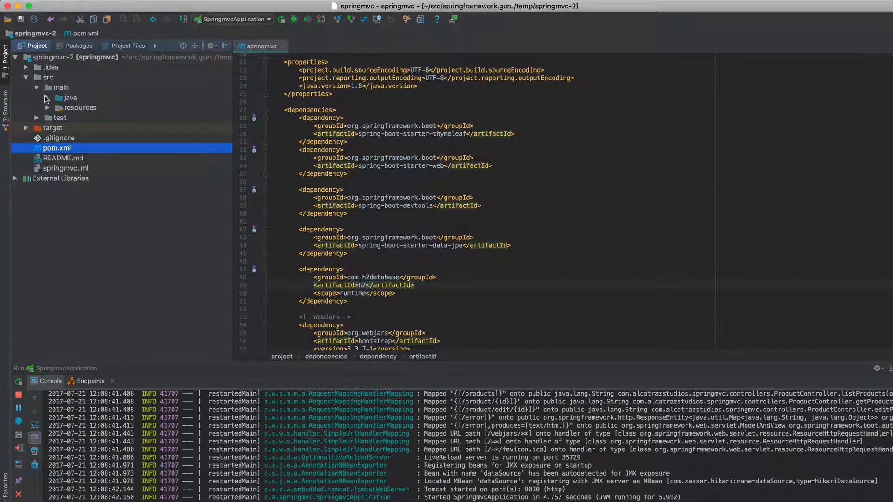
left_click(71, 98)
type("l")
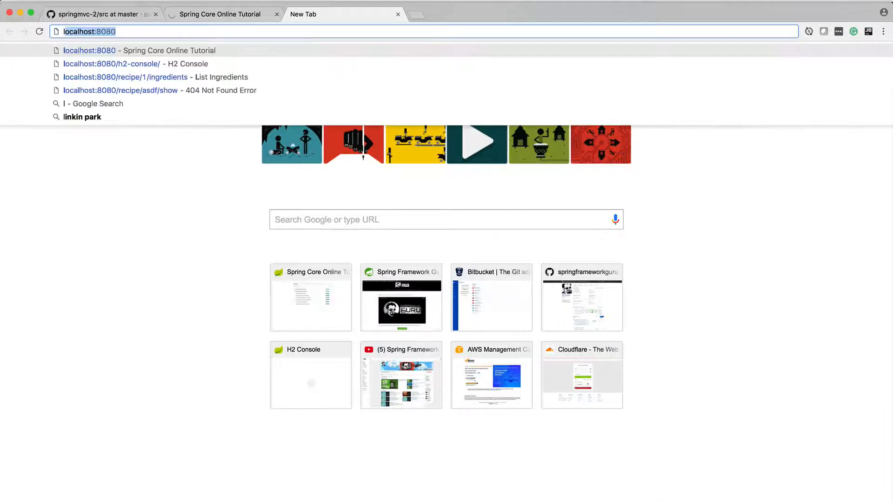
- Log in to the H2 Console and run SELECT * FROM CUSTOMER, listing three rows with Micheal still Weston
left_click(135, 64)
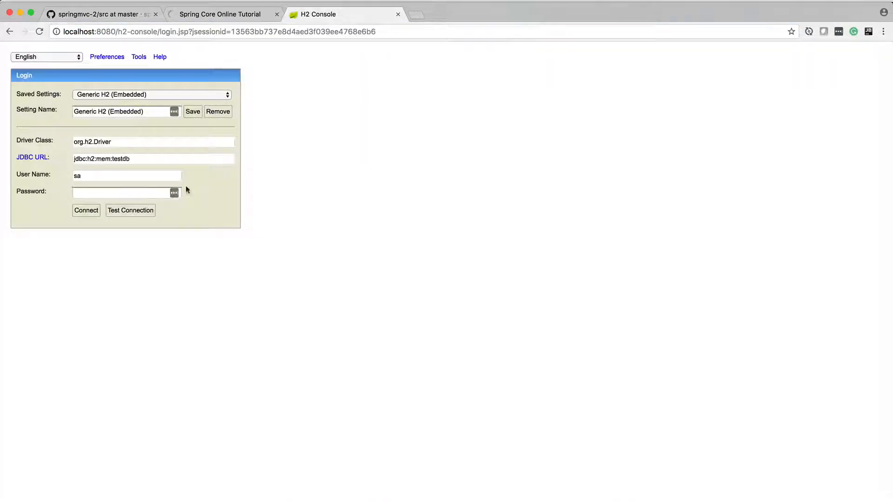
left_click(86, 210)
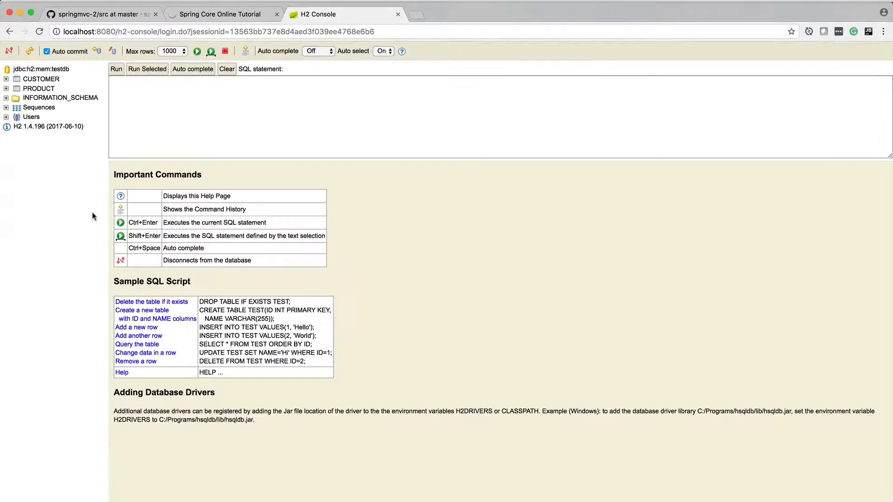
left_click(6, 78)
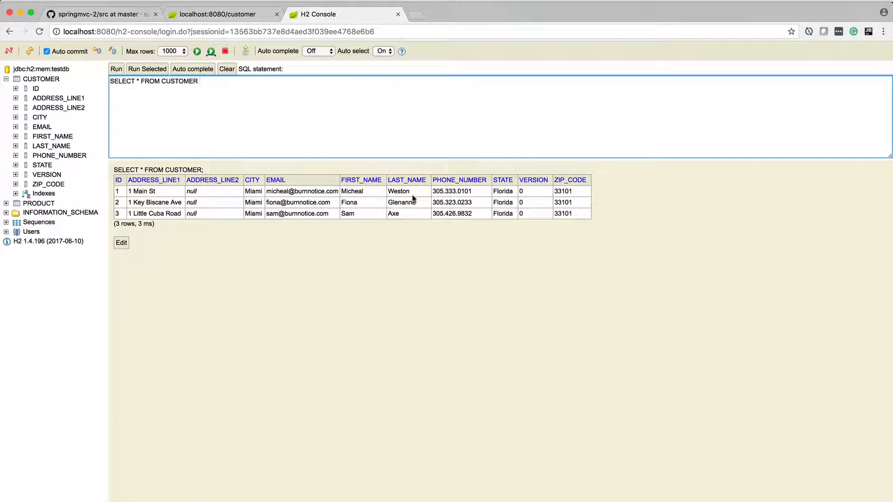
mouse_move(360, 202)
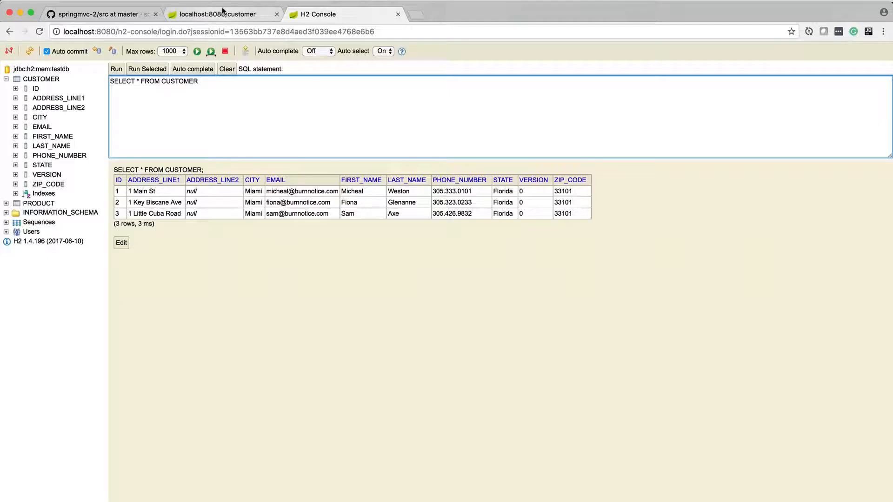
left_click(222, 14)
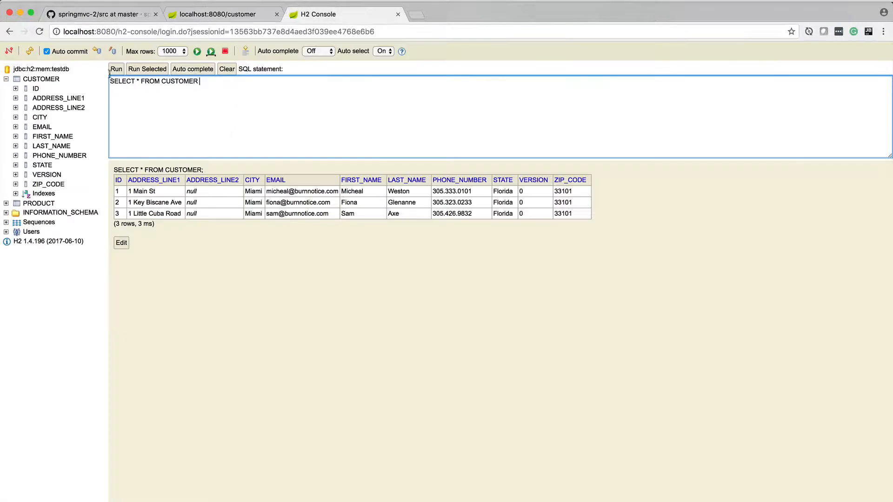
left_click(116, 68)
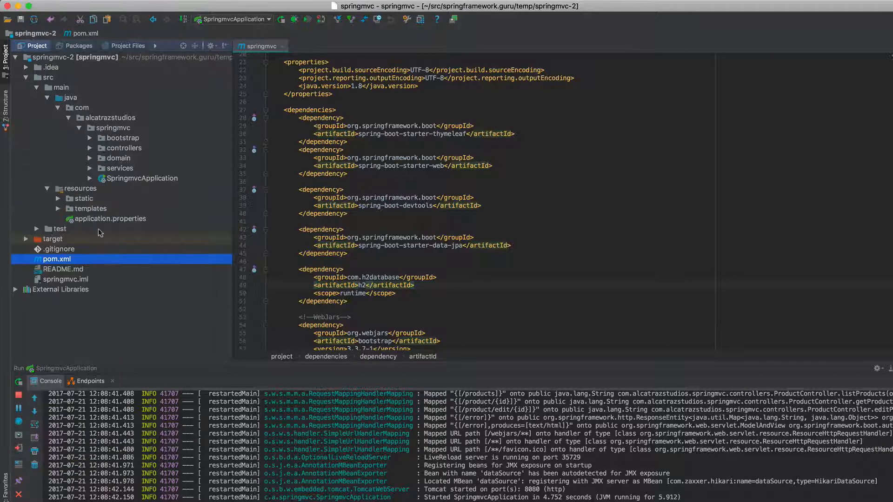
- View application.properties and expand the domain and services packages
double_click(111, 219)
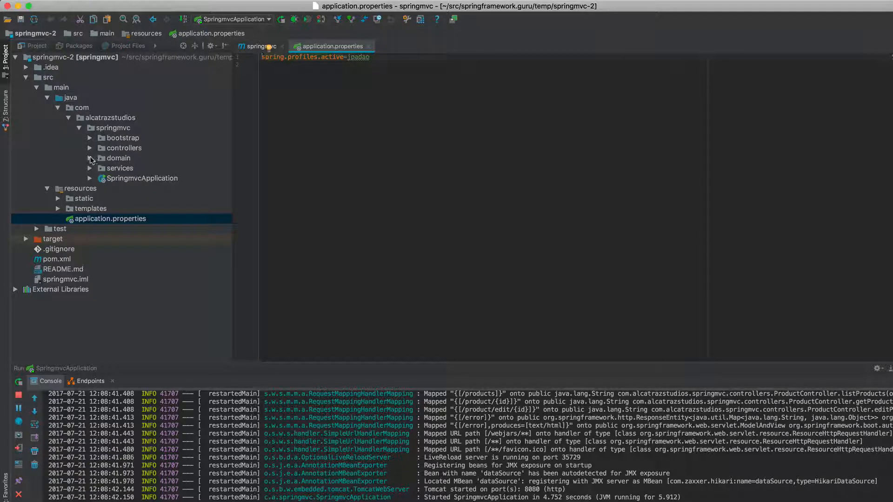
left_click(90, 158)
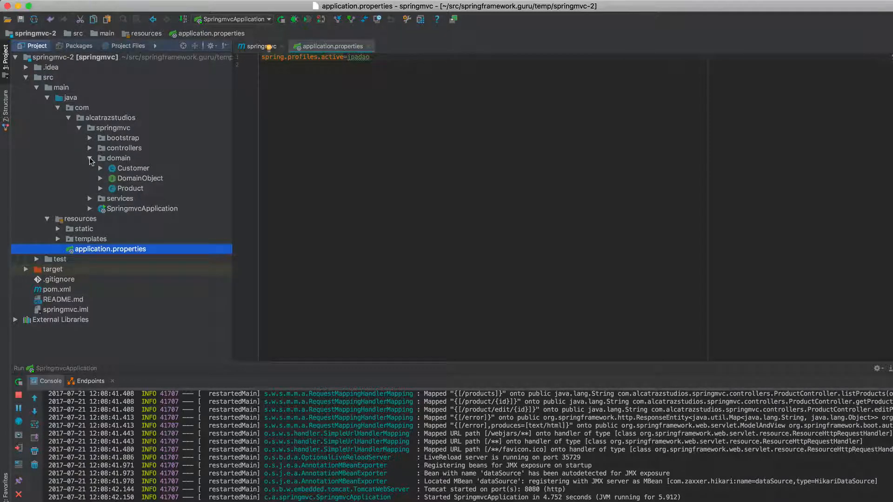
left_click(89, 198)
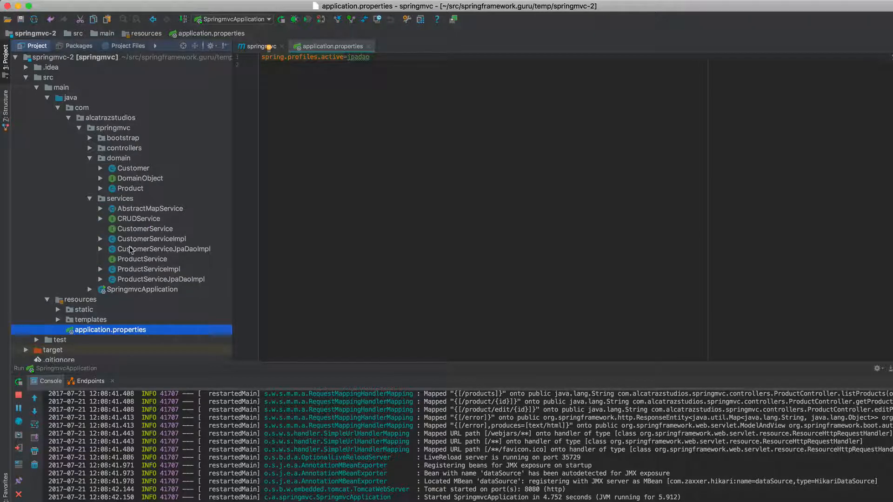
- Open CustomerServiceJpaDaoImpl and scroll through its JPA data access methods
double_click(163, 249)
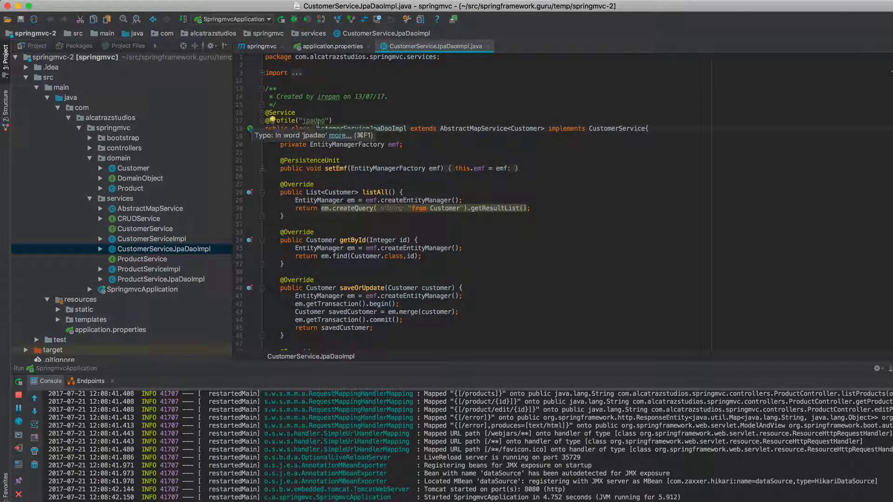
scroll("down", 3)
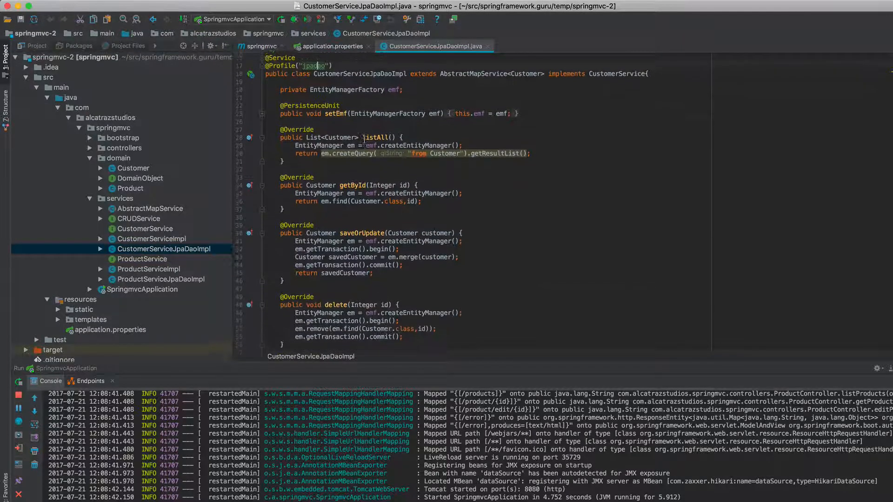
scroll("down", 3)
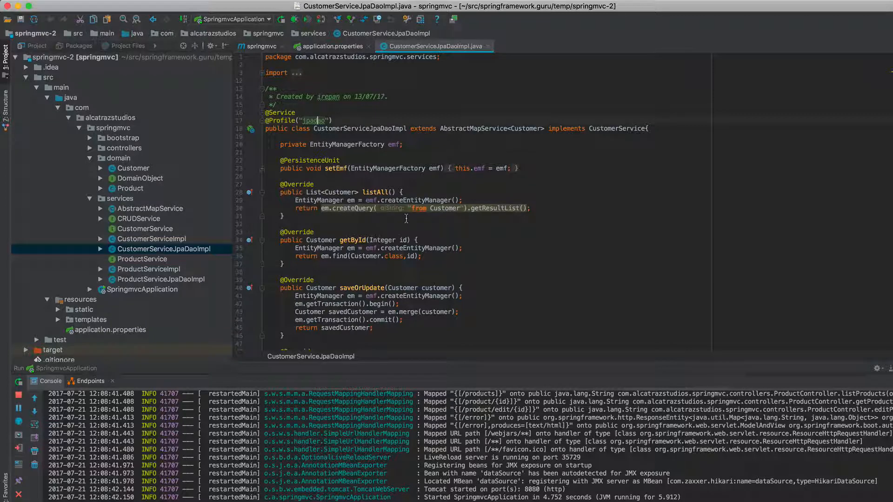
scroll("down", 3)
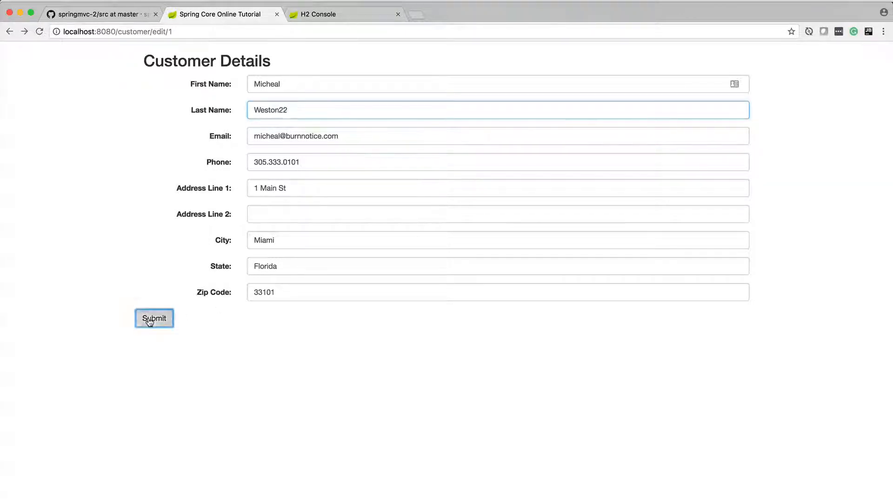
- Submit the edited customer and inspect the entity manager factory's fields in the debugger Variables
left_click(153, 318)
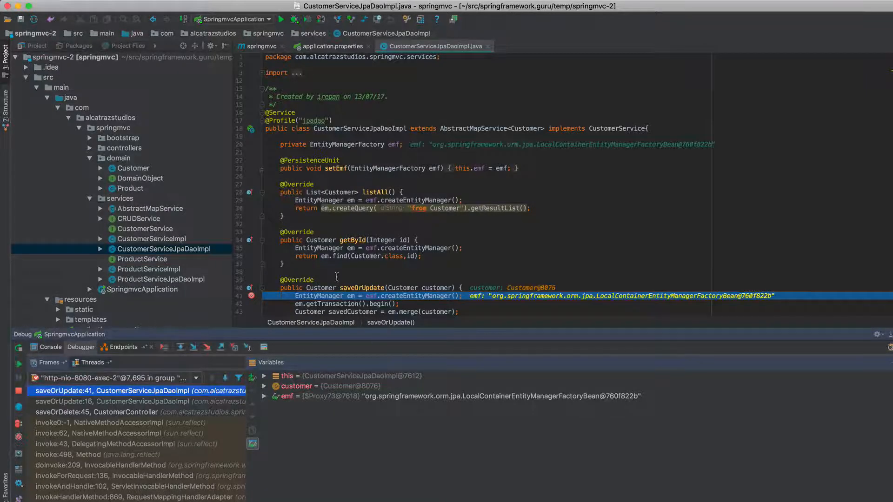
scroll("down", 3)
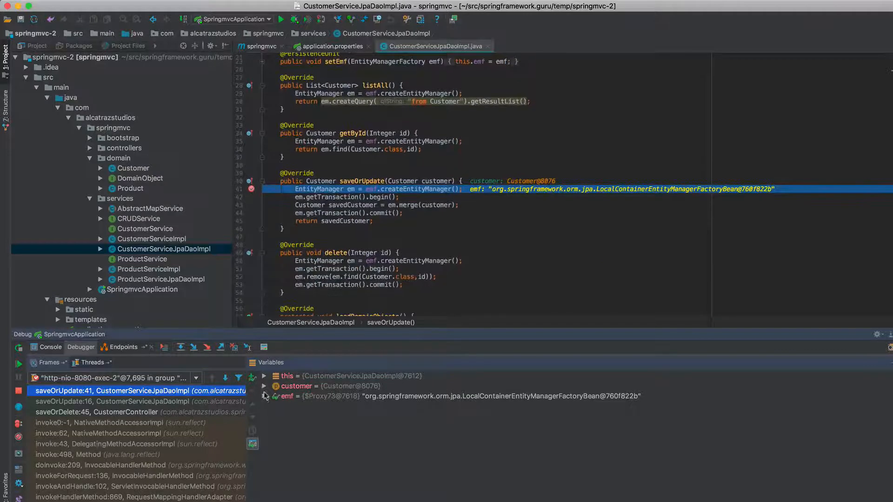
left_click(265, 397)
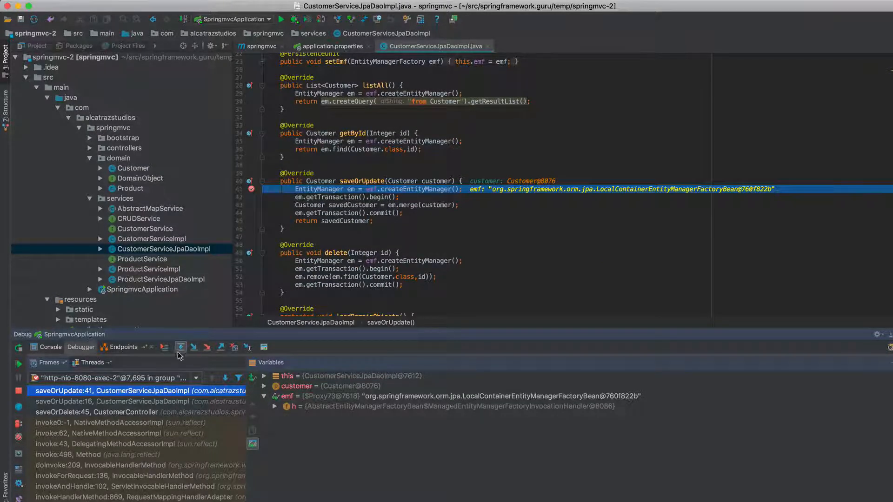
- Step over entity manager creation, transaction begin, merge and commit, then resume the save request
left_click(181, 347)
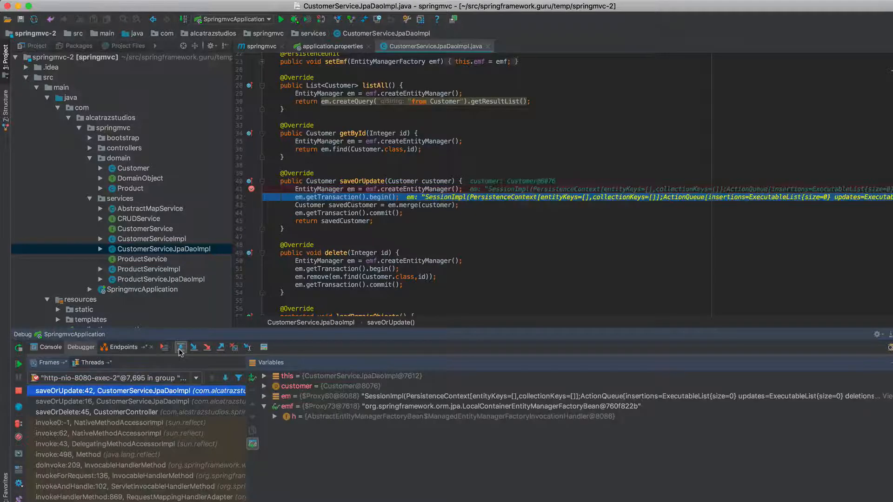
left_click(180, 347)
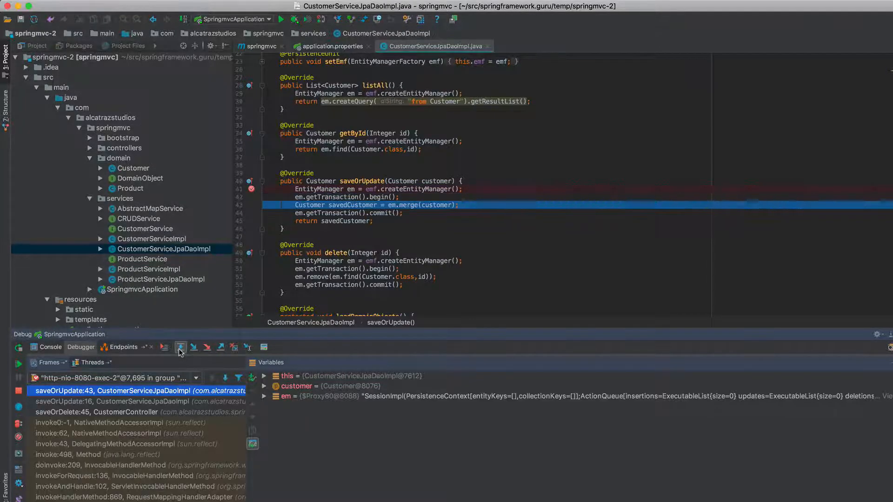
left_click(194, 346)
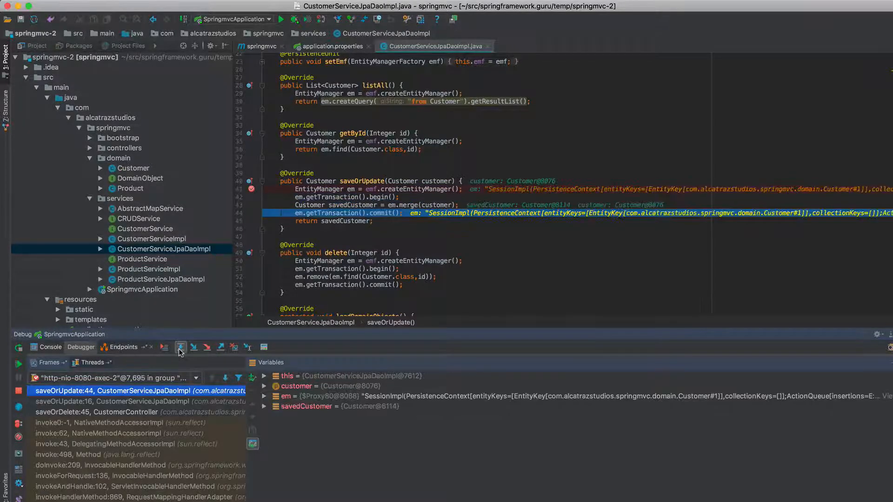
left_click(193, 347)
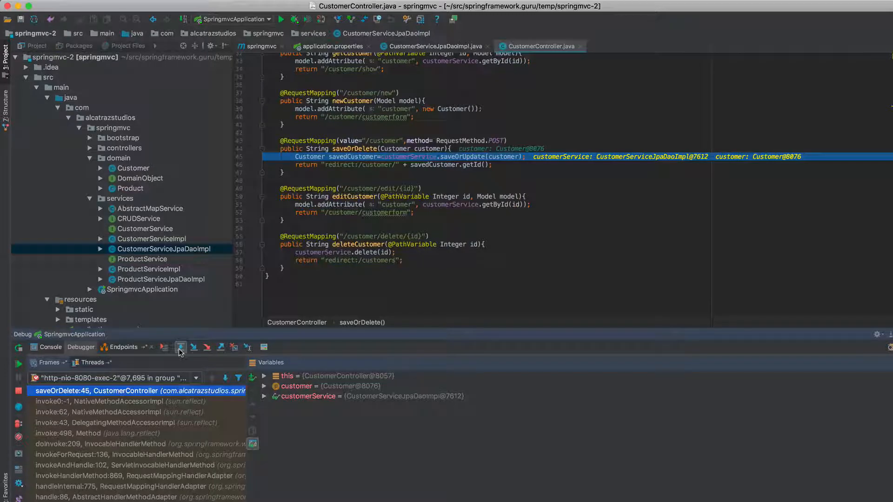
left_click(180, 347)
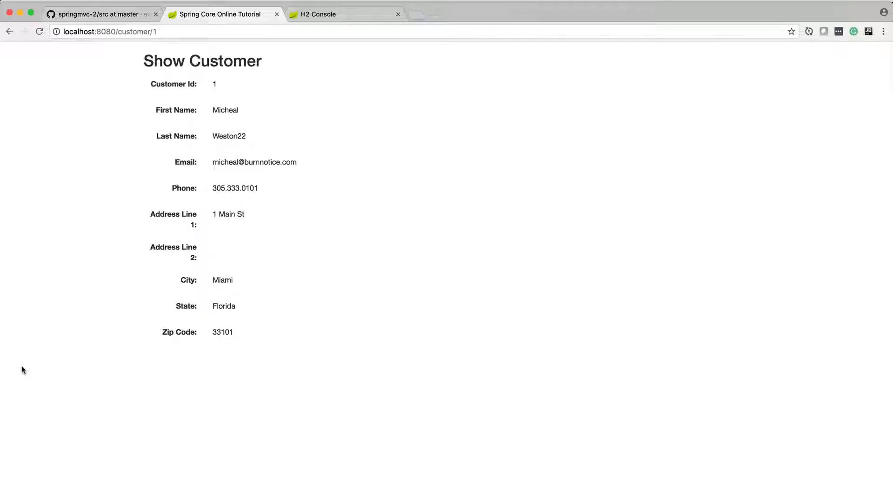
mouse_move(379, 118)
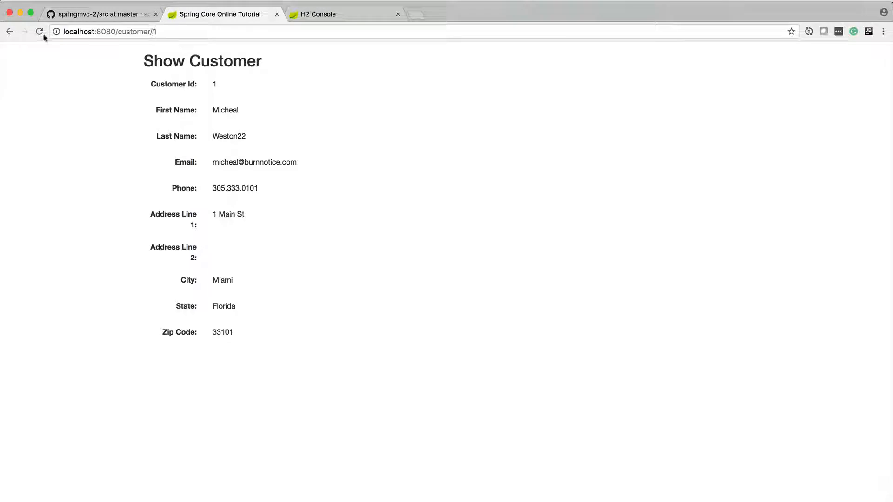
- Reload the customer page and reconnect the H2 Console to confirm Micheal is Weston22, version 1
left_click(39, 32)
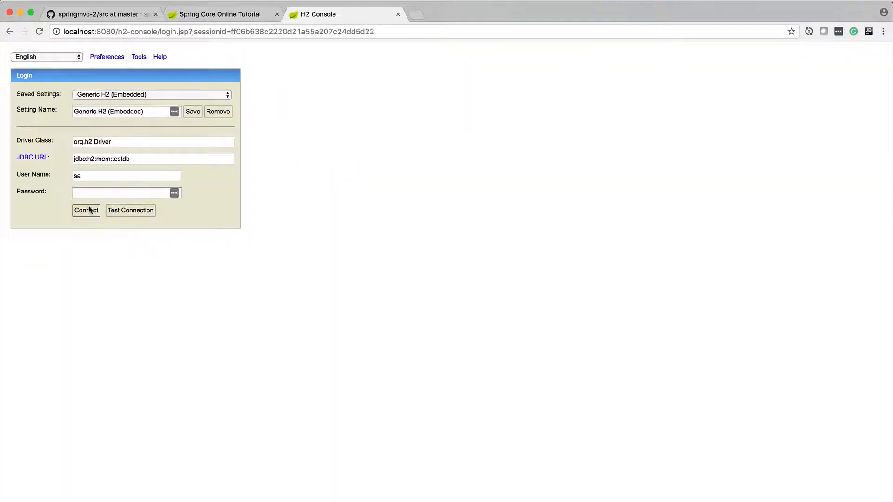
left_click(86, 210)
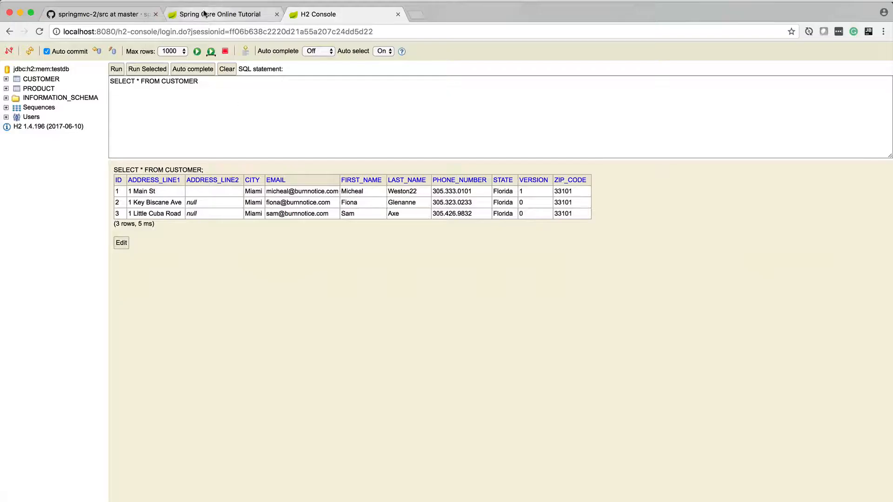
- Edit customer 1's last name to Weston2233 and submit, retrying as the request hangs
left_click(121, 243)
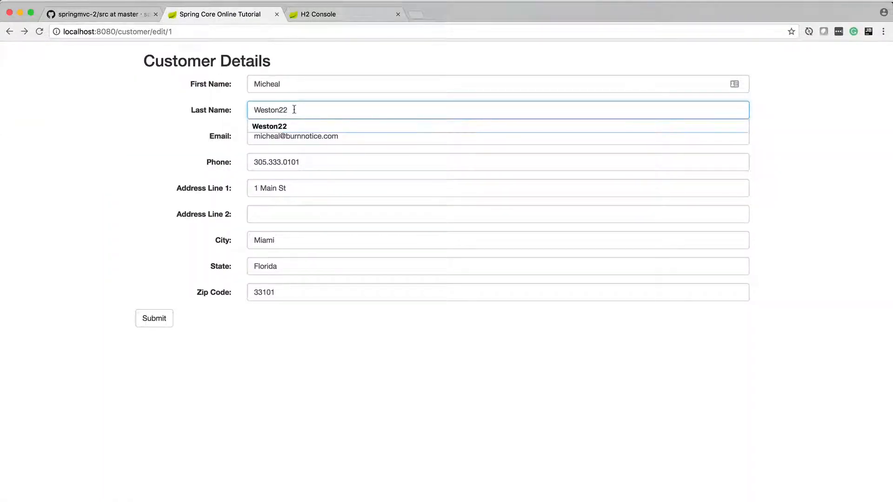
left_click(153, 319)
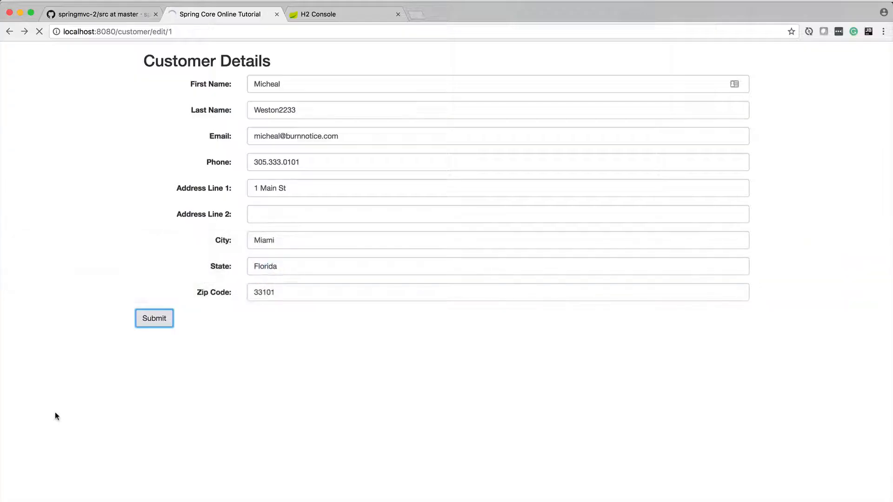
left_click(154, 318)
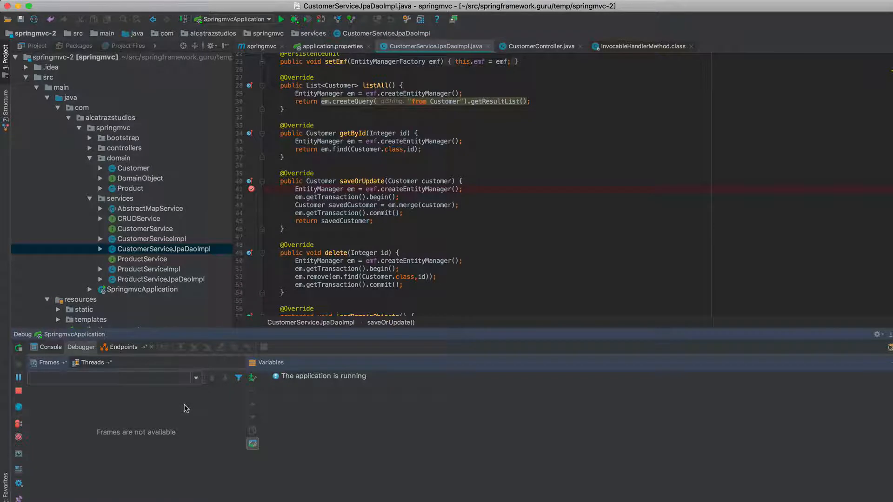
mouse_move(96, 400)
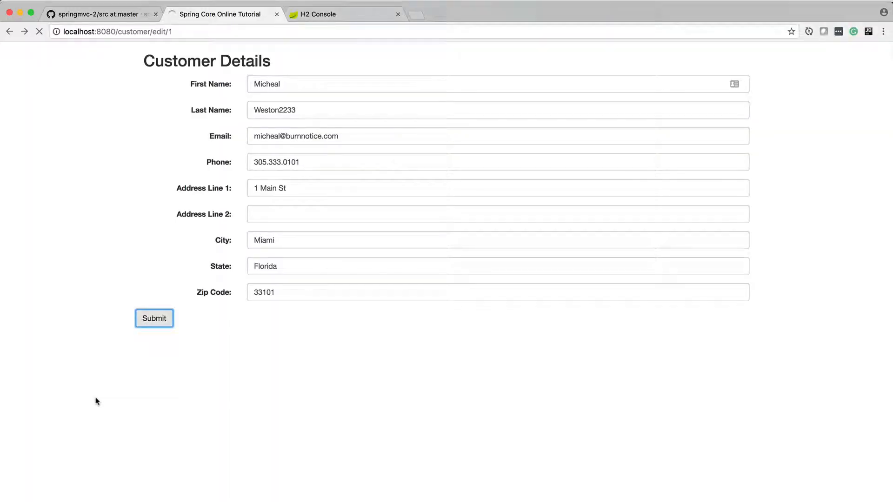
left_click(154, 318)
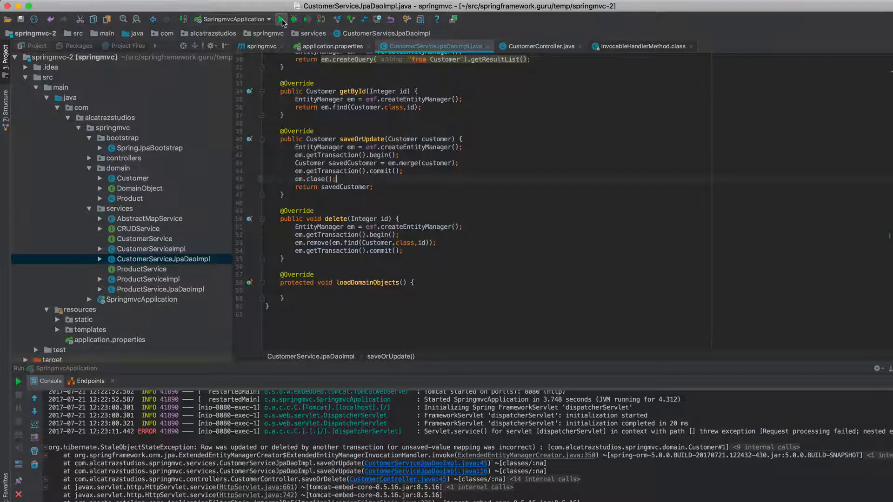
- Rerun the Spring application so the em.close() fix in saveOrUpdate takes effect
left_click(281, 19)
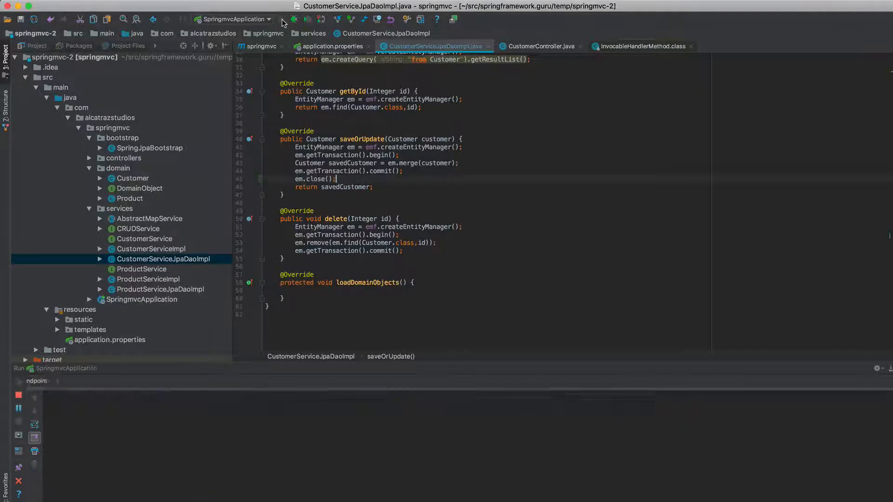
left_click(280, 19)
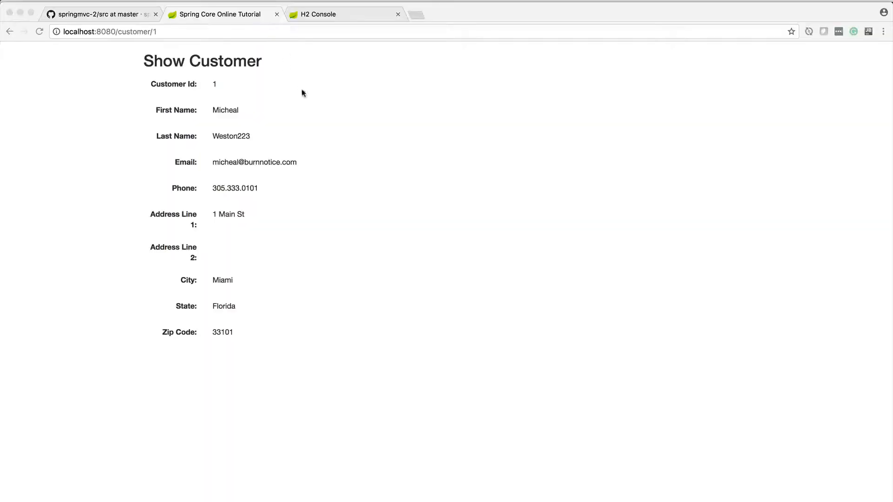
- From /customers, edit customer 1 and save the last name Weston2
left_click(107, 31)
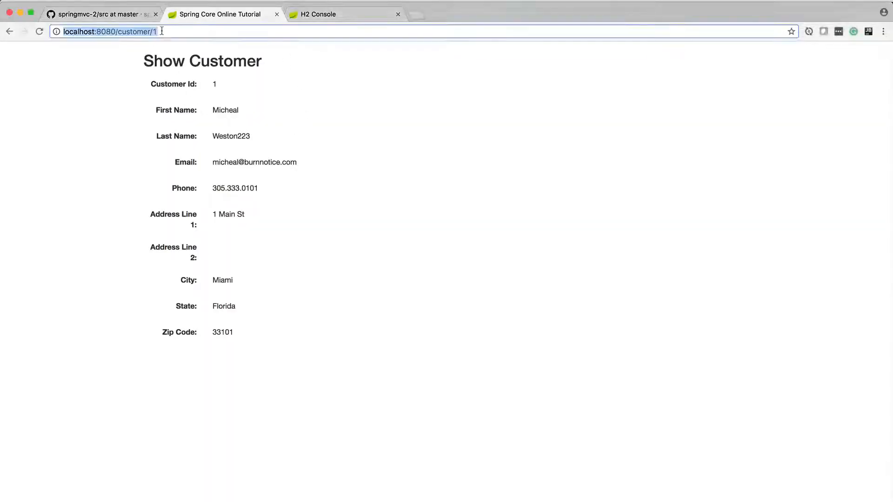
left_click(9, 32)
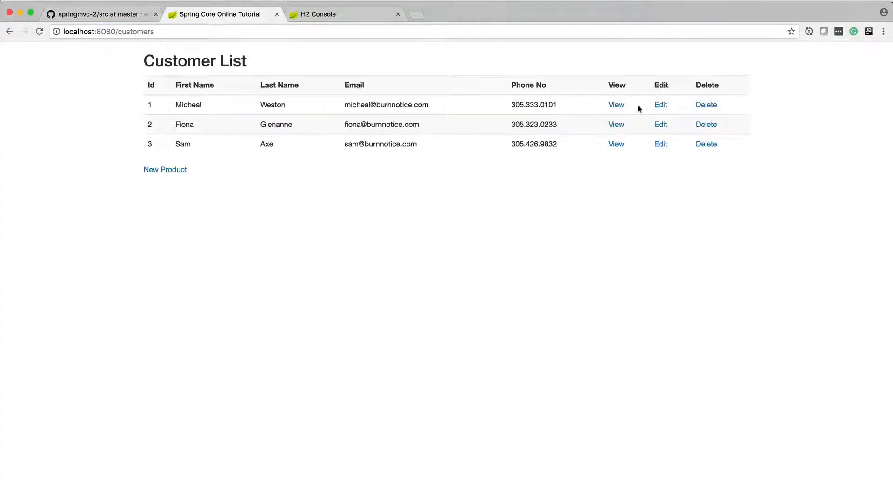
left_click(660, 105)
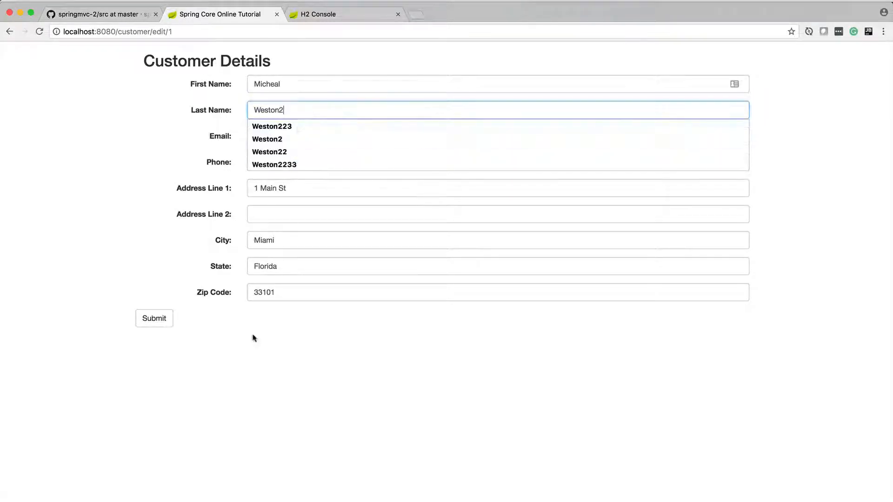
left_click(154, 319)
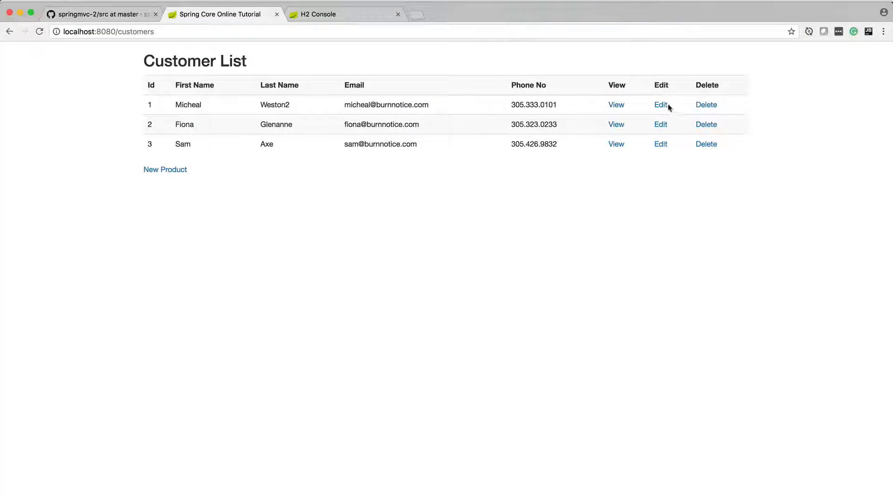
- Edit customer 1 again to Weston22 and submit repeatedly while the save hangs
left_click(660, 105)
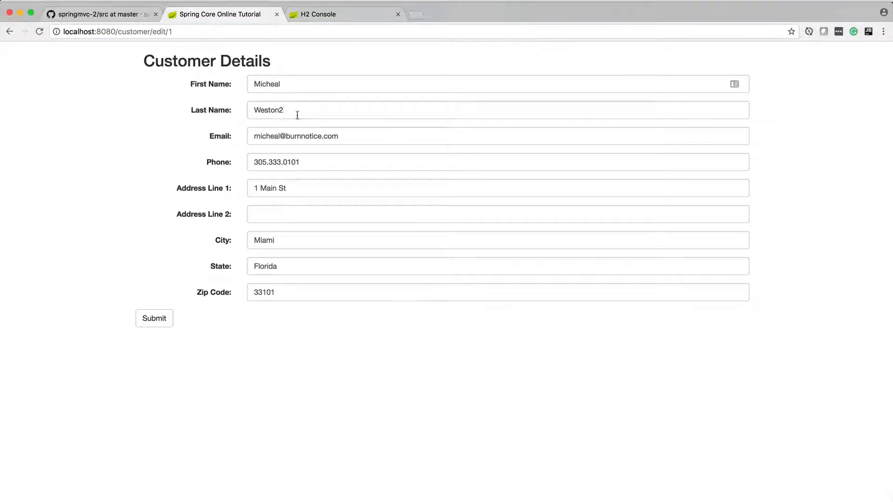
type("2")
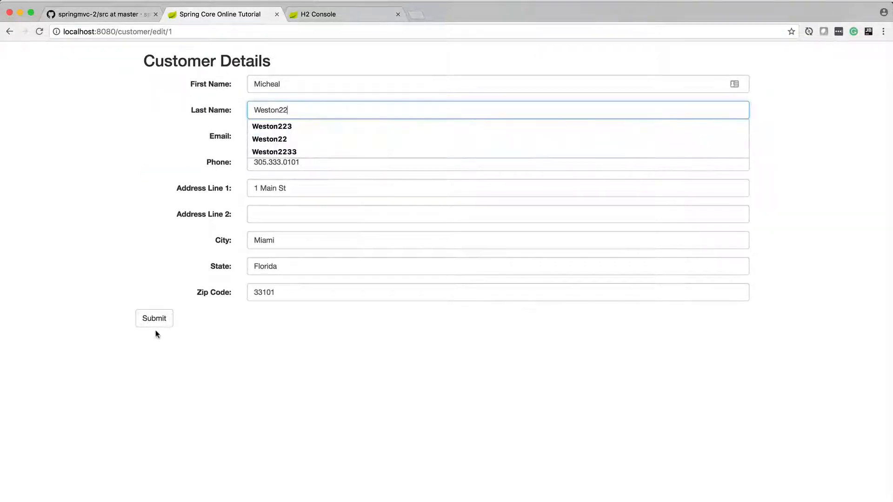
left_click(153, 318)
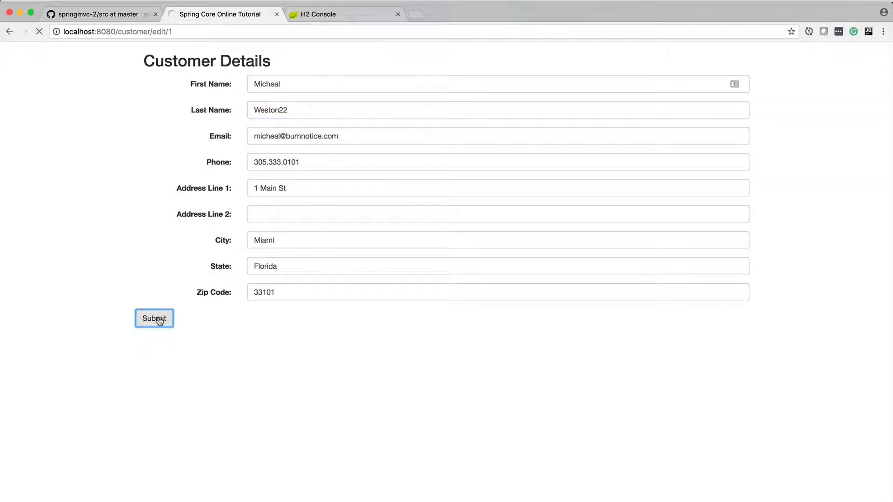
left_click(154, 318)
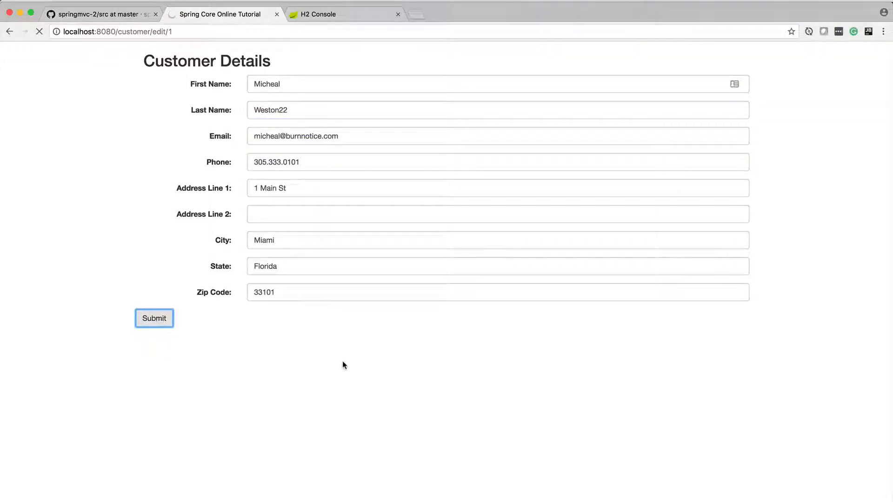
left_click(154, 318)
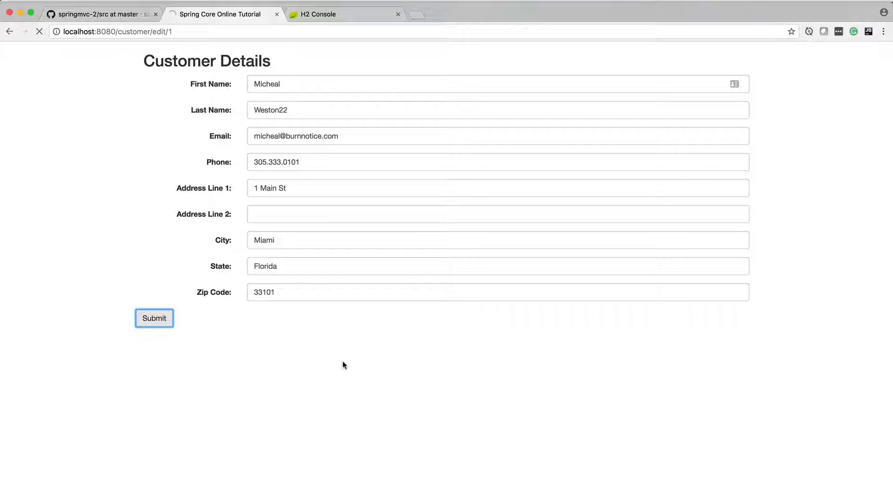
- Review CustomerServiceJpaDaoImpl's listAll and getById try/finally em.close() blocks in the editor
left_click(154, 318)
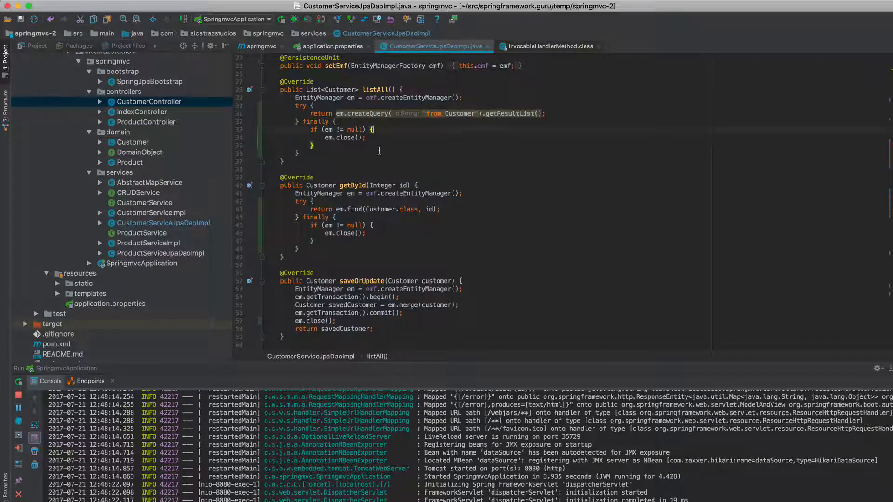
scroll("down", 3)
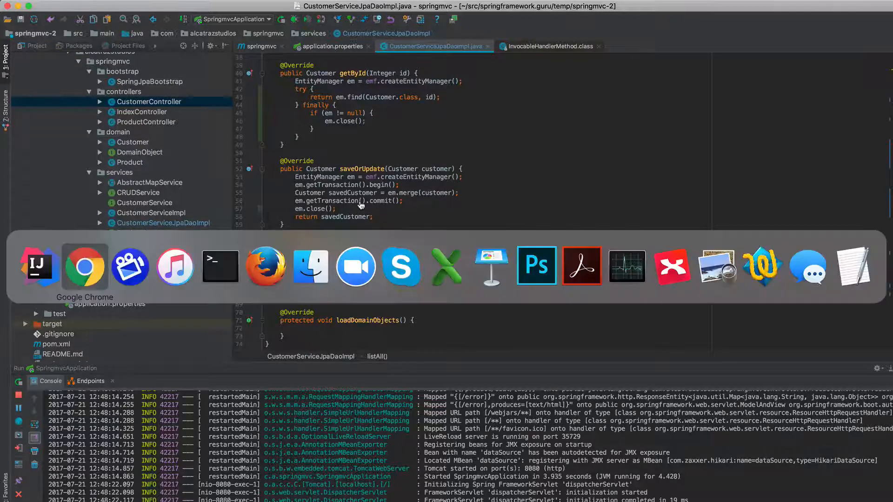
- Reload the customer list, save customer 1 as Weston2 and customer 2 as Glenanned without hanging
left_click(83, 266)
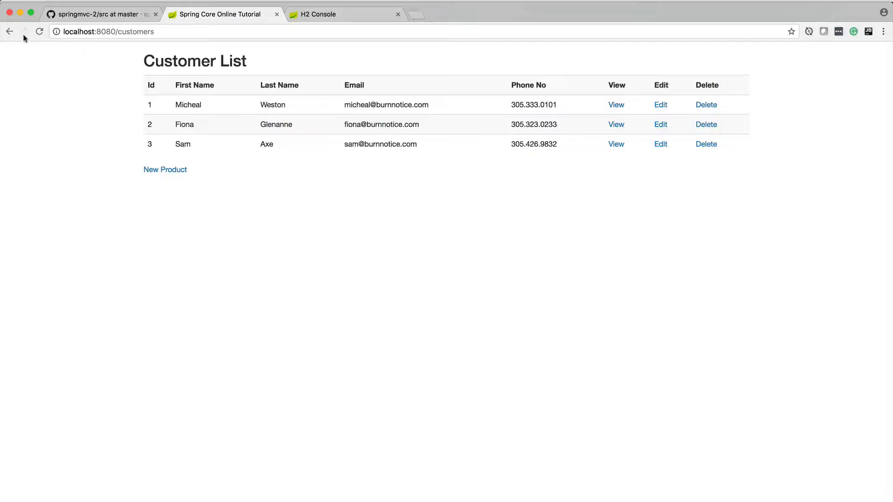
mouse_move(832, 146)
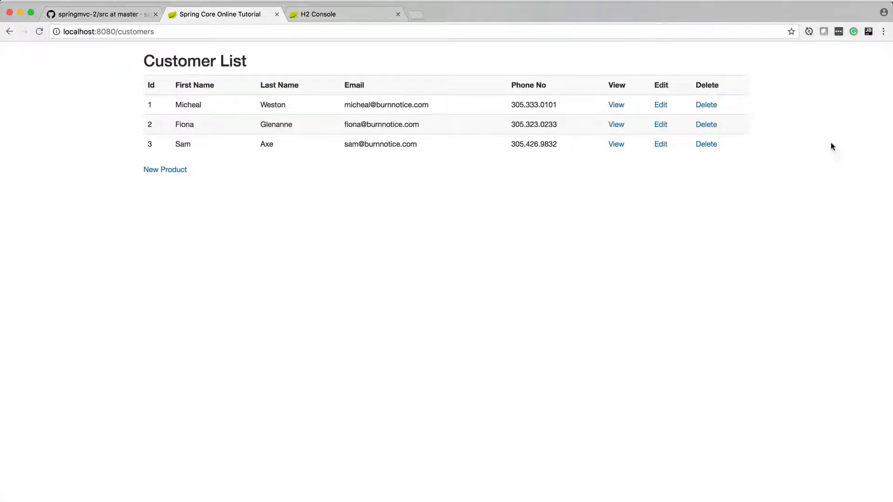
left_click(660, 105)
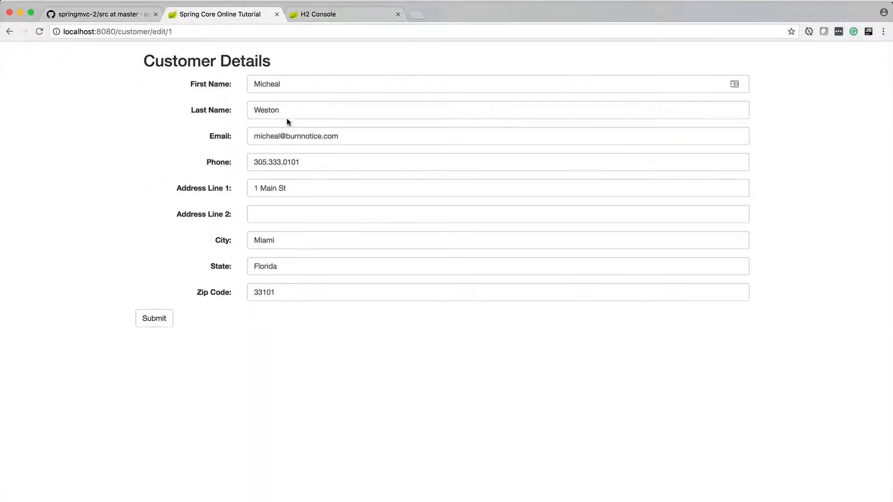
type("2")
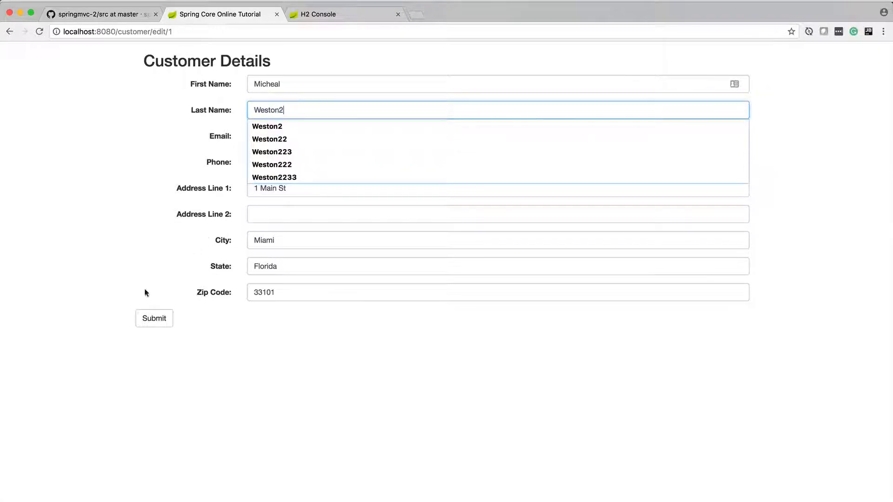
left_click(153, 318)
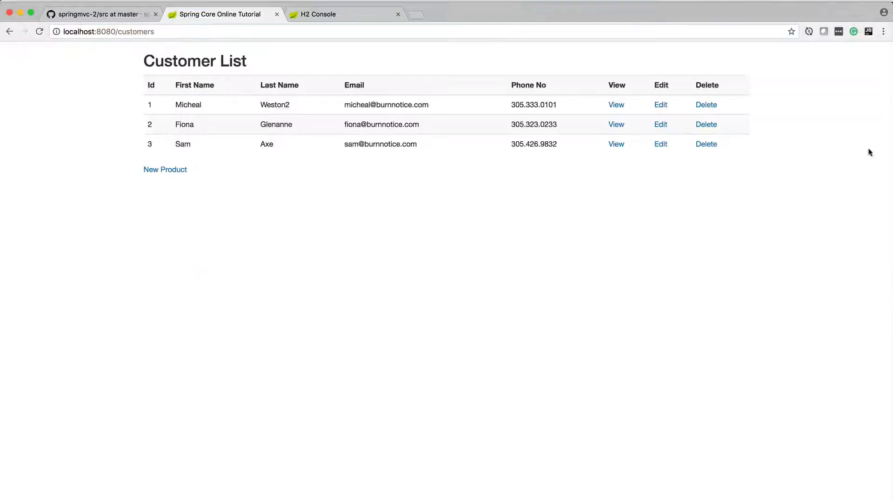
left_click(660, 124)
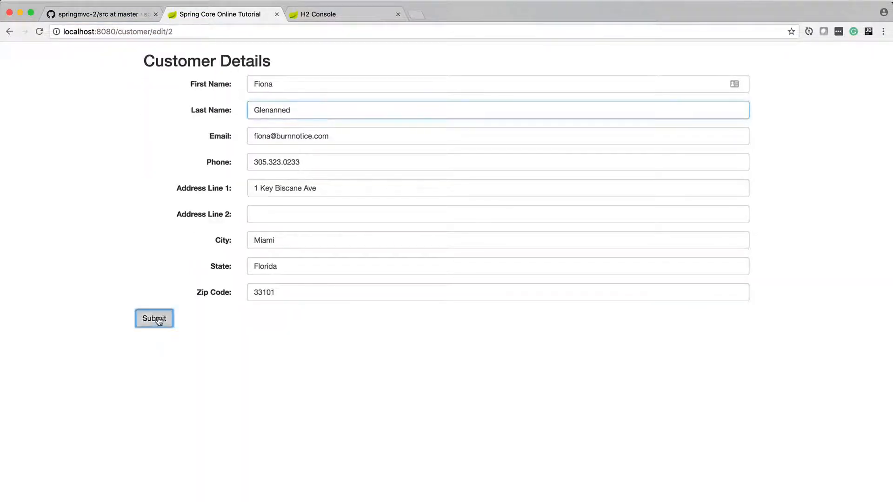
left_click(153, 319)
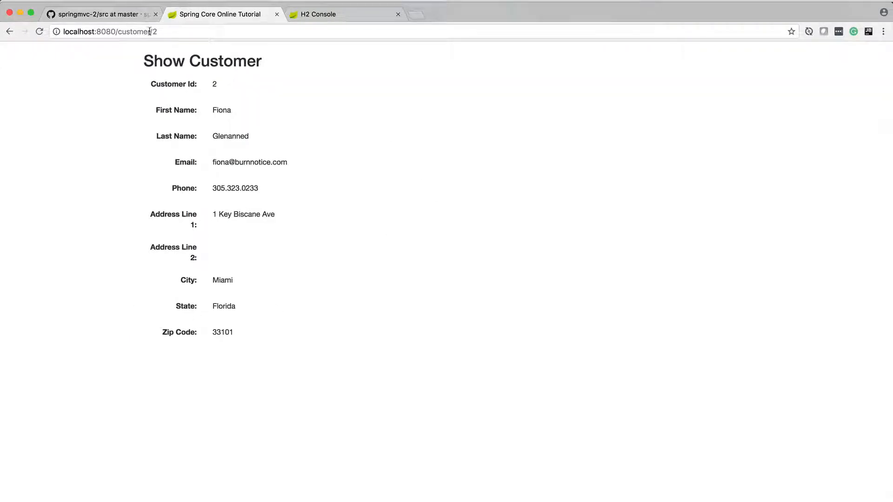
- Back on the refreshed list, edit customer 1 again and save the last name Weston22
left_click(9, 31)
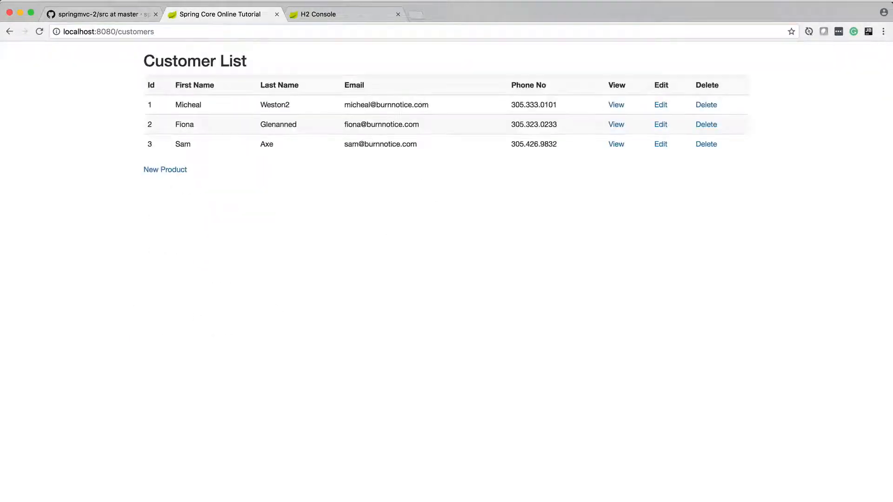
left_click(39, 32)
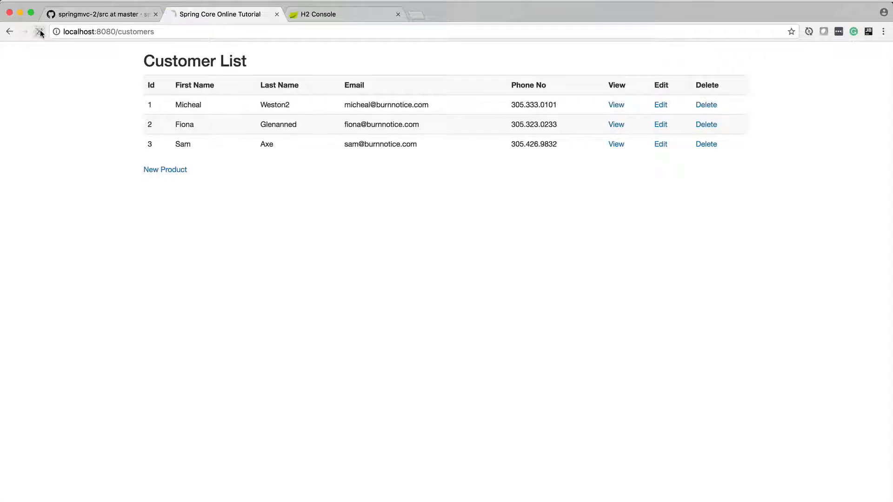
left_click(40, 32)
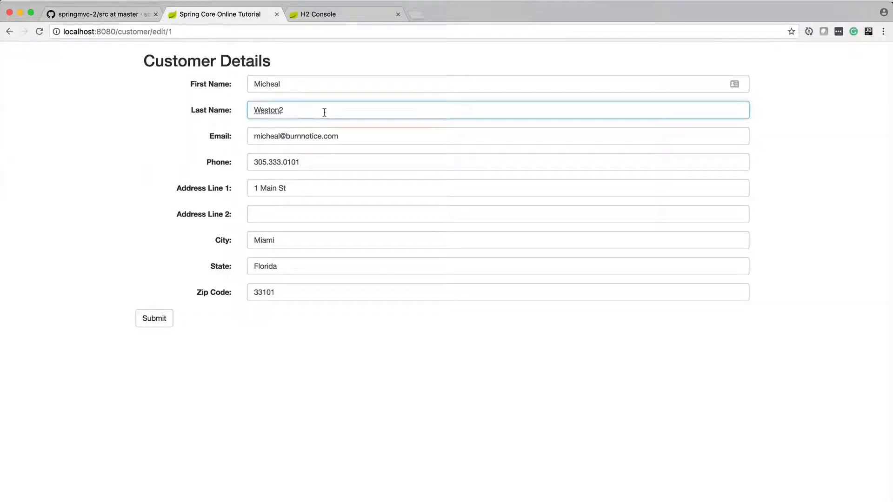
left_click(154, 318)
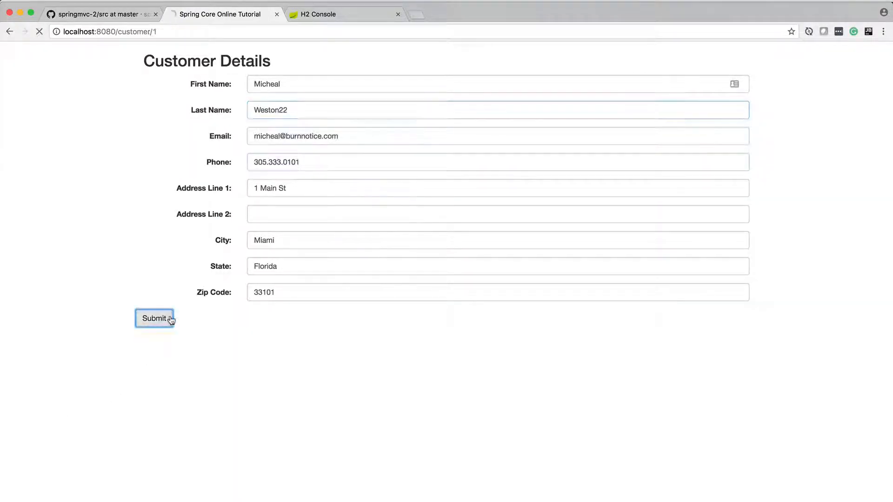
left_click(154, 319)
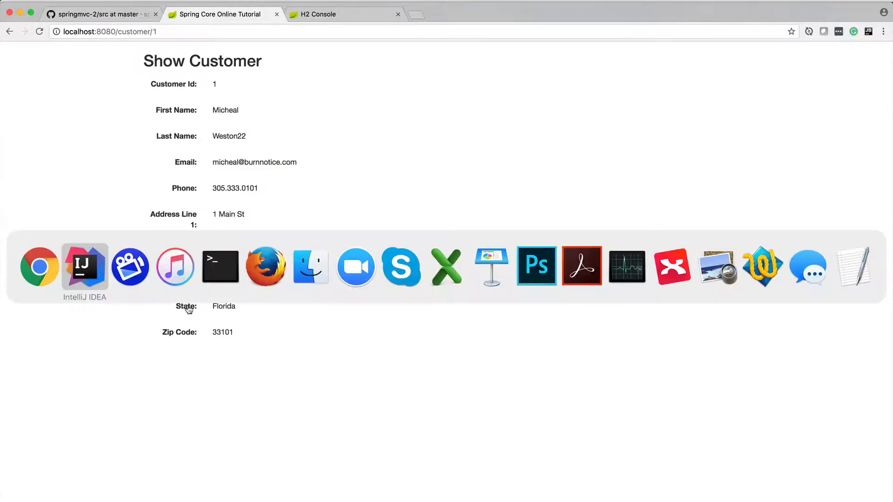
- Look over getById, saveOrUpdate and delete in CustomerServiceJpaDaoImpl, each closing the EntityManager
left_click(84, 266)
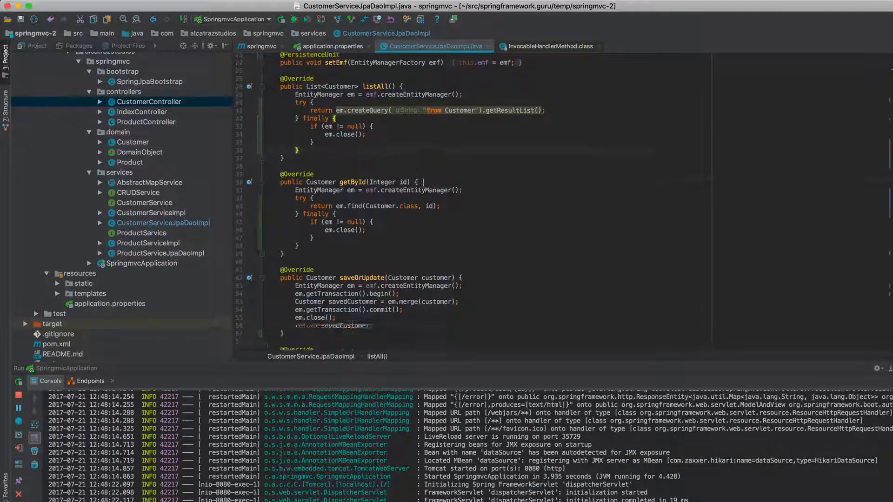
scroll("down", 3)
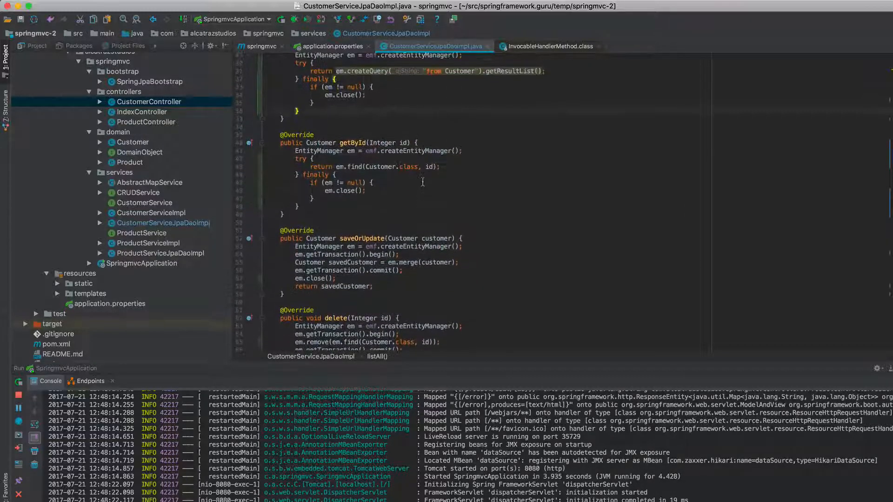